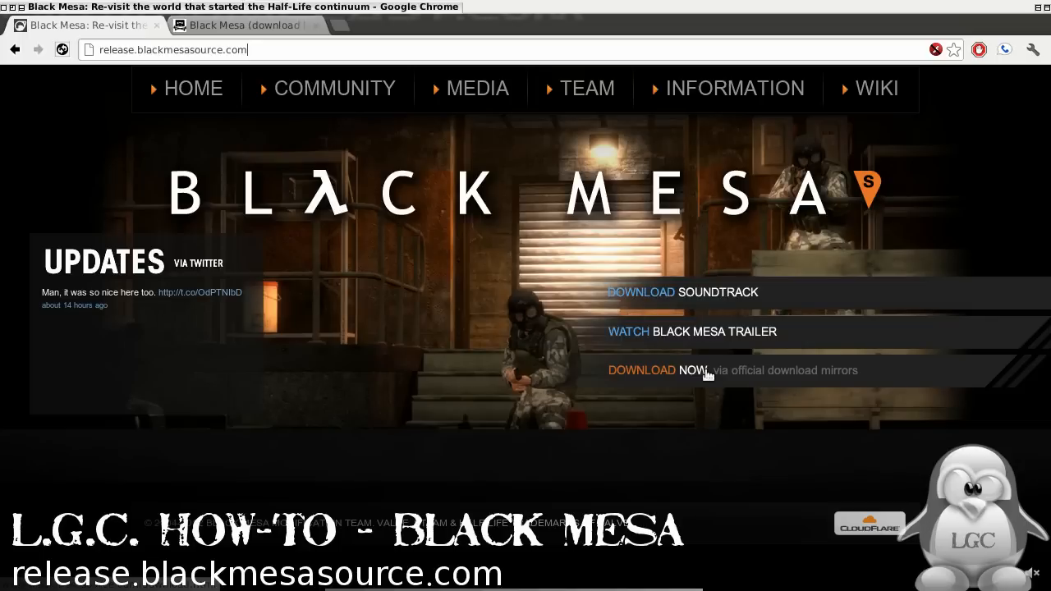
{"action": "mouse_move", "coordinate": [431, 236]}
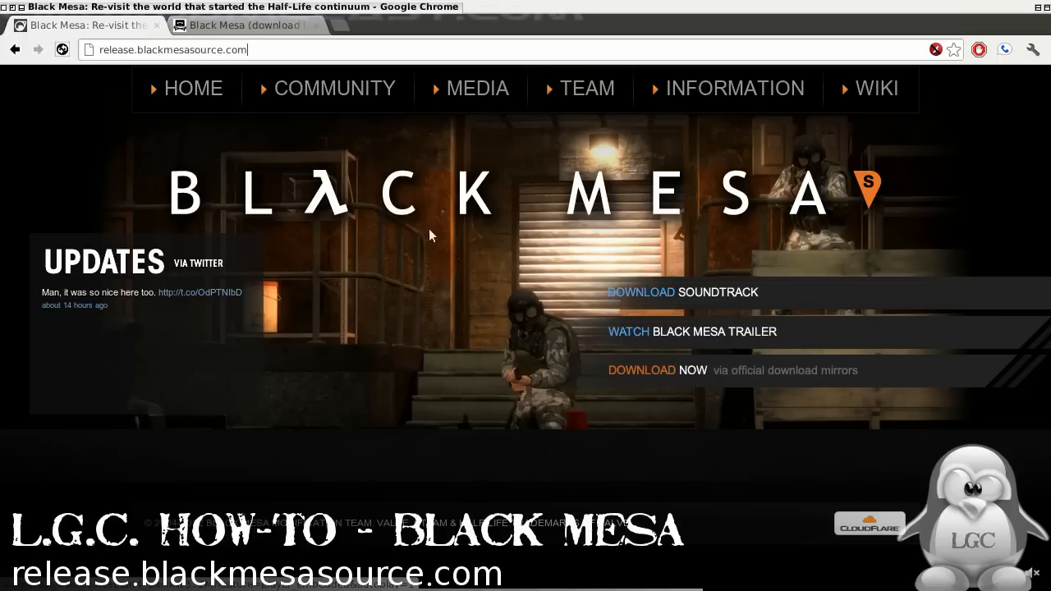
- Close the Chrome window showing release.blackmesasource.com to reveal the desktop
{"action": "left_click", "coordinate": [238, 25]}
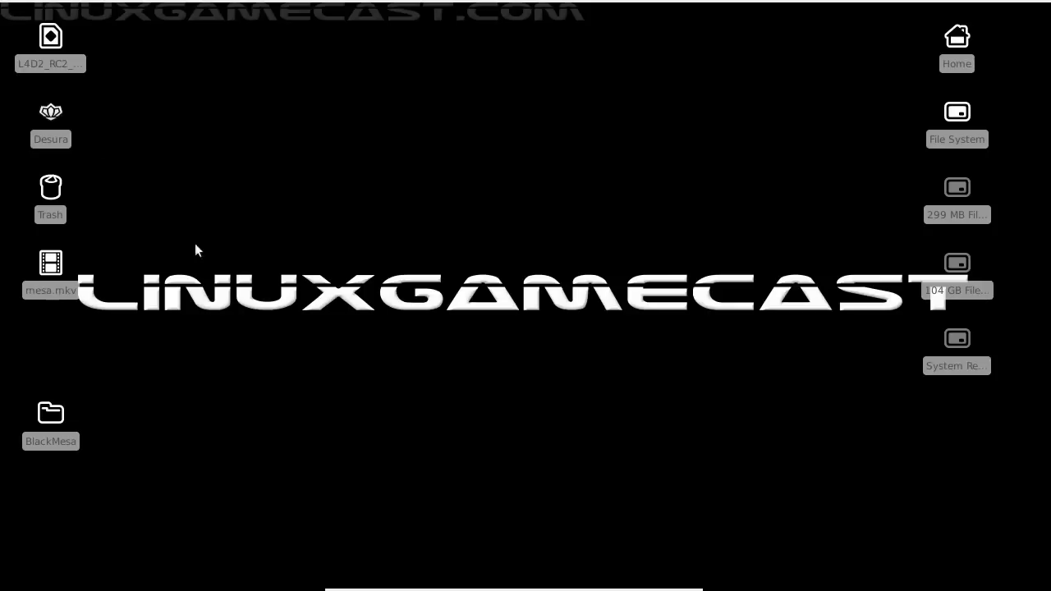
{"action": "left_click", "coordinate": [50, 413]}
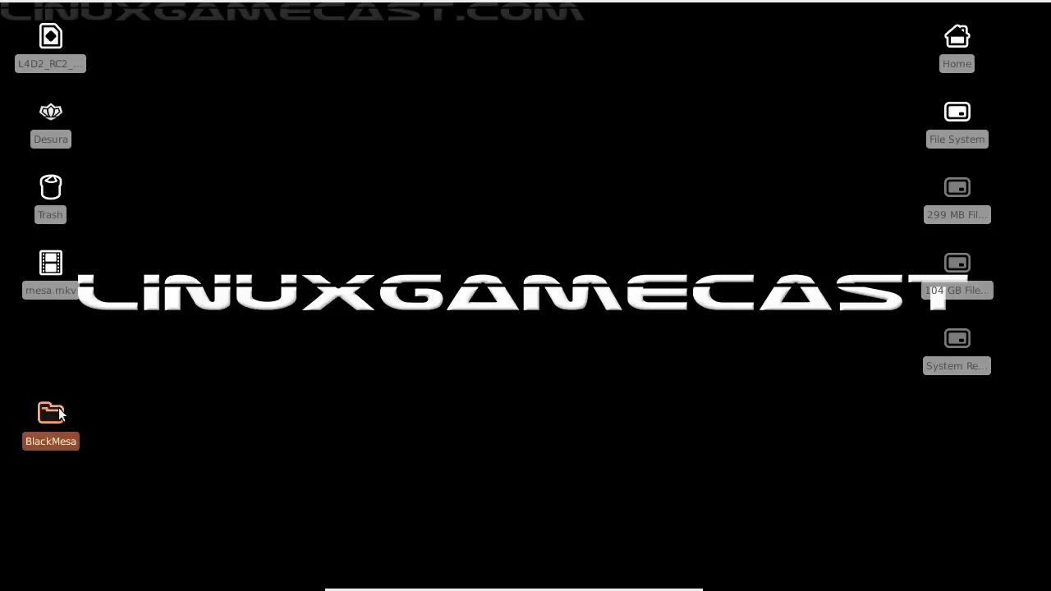
{"action": "double_click", "coordinate": [50, 413]}
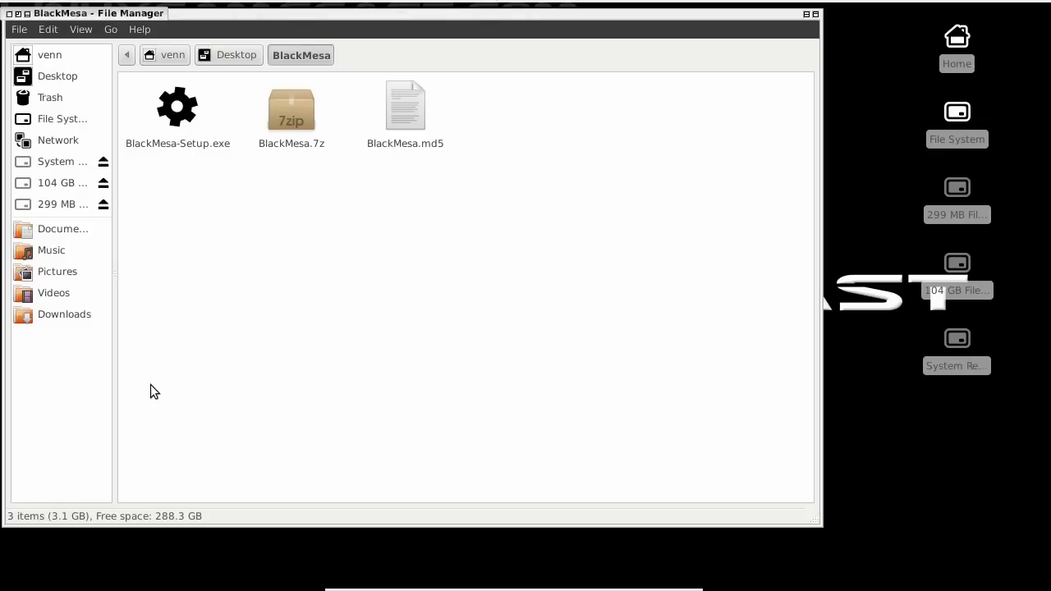
{"action": "mouse_move", "coordinate": [7, 57]}
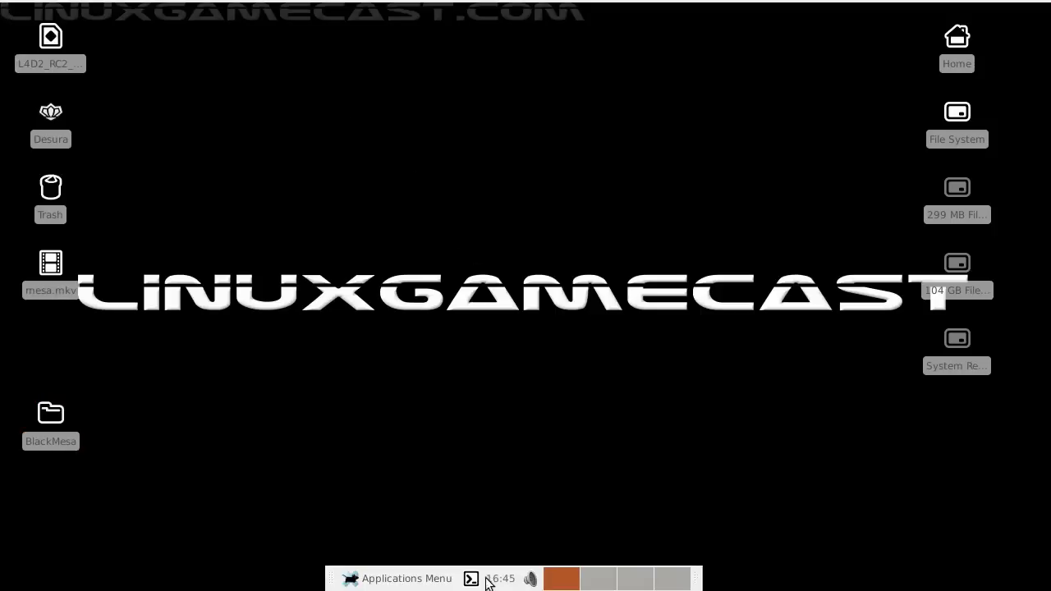
- Run sudo apt-get install winetricks in a new terminal and supply the password
{"action": "left_click", "coordinate": [471, 579]}
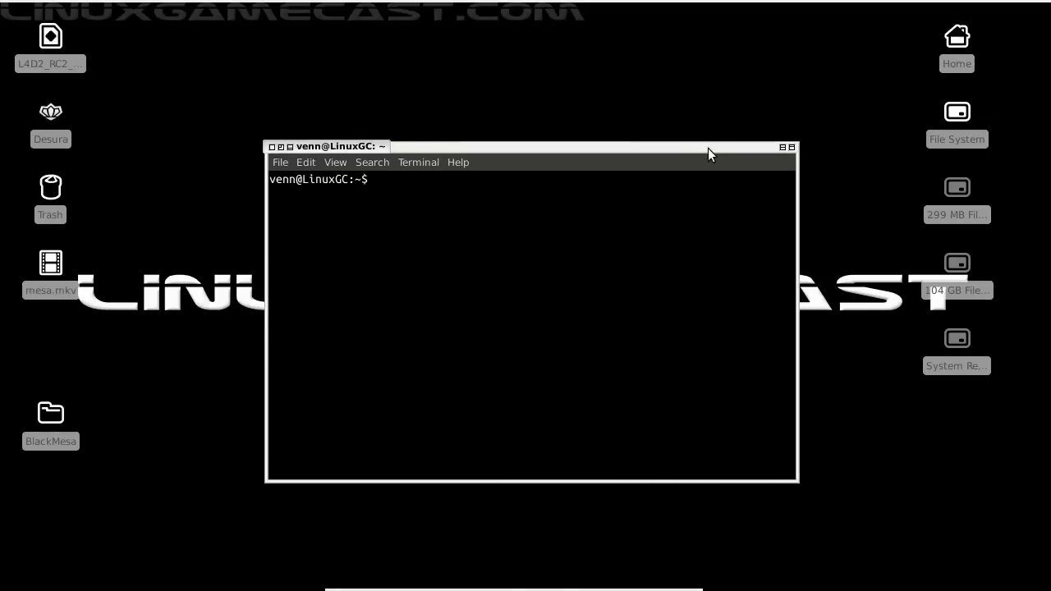
{"action": "type", "text": "sudo"}
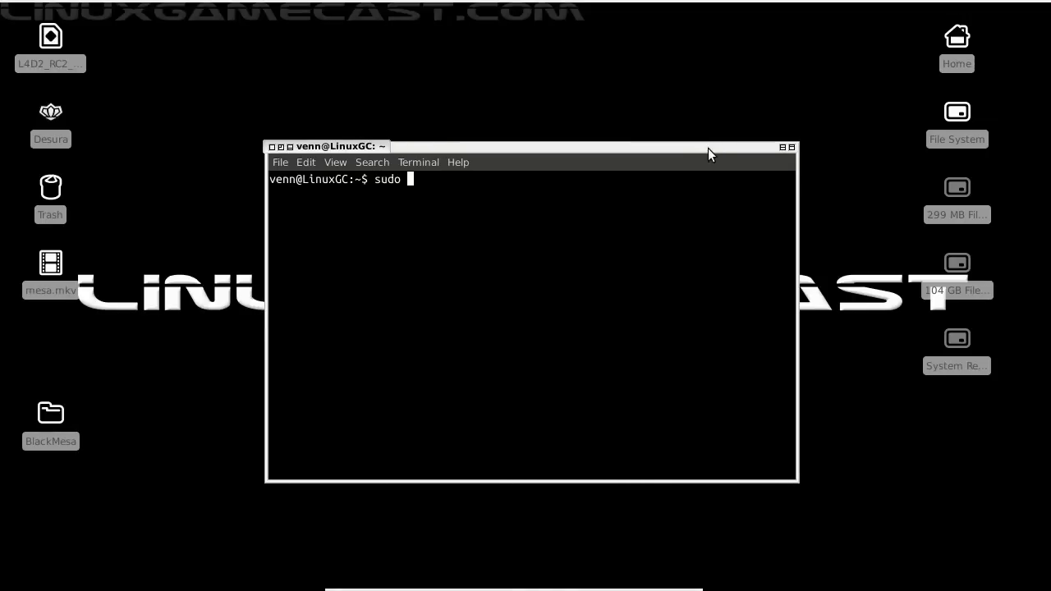
{"action": "type", "text": "spt-"}
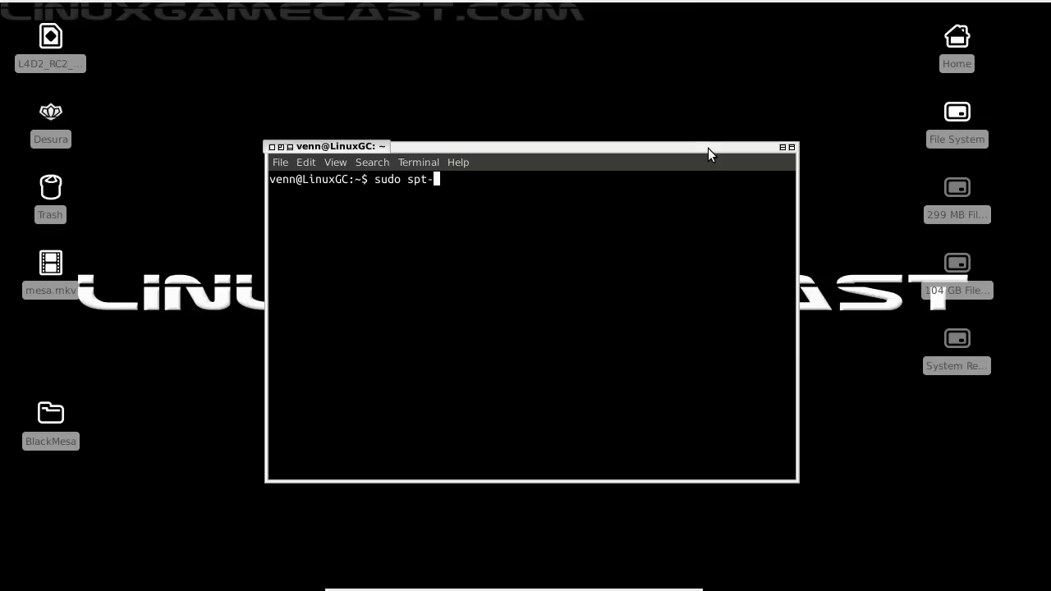
{"action": "type", "text": "get install winetricks"}
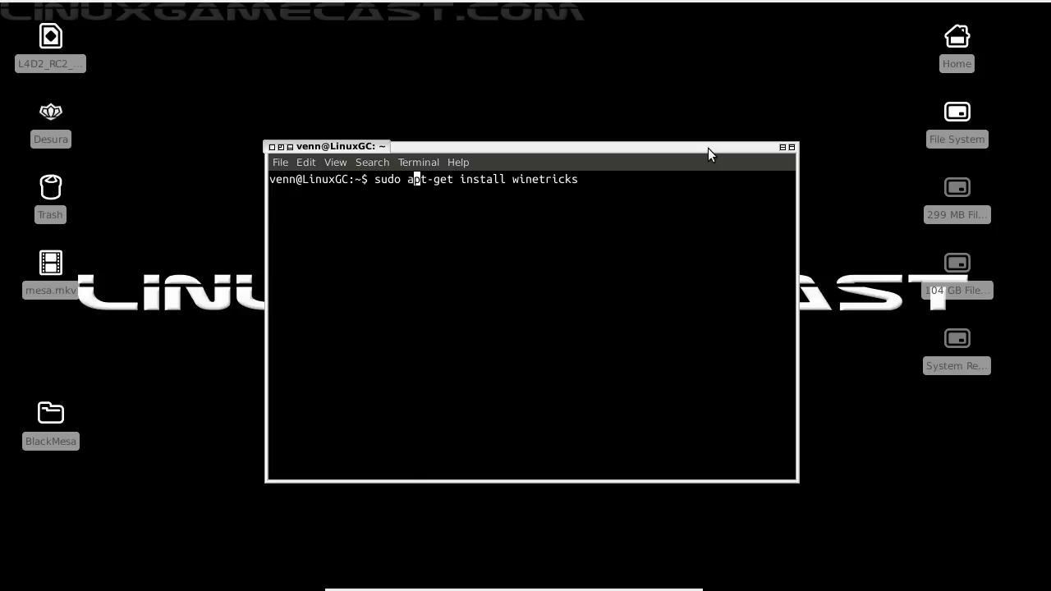
{"action": "key", "text": "Return"}
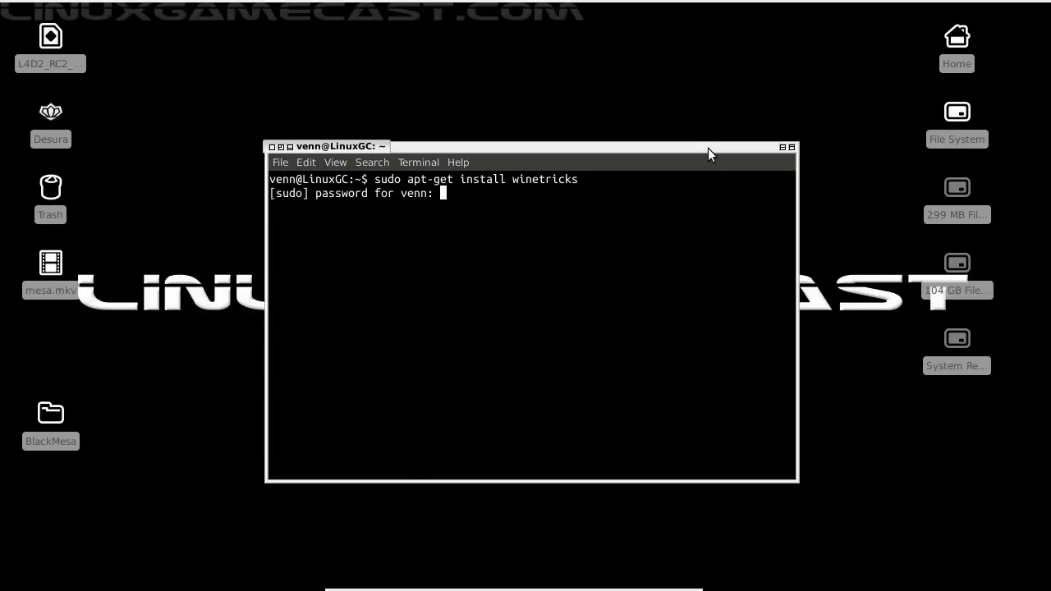
{"action": "key", "text": "Return"}
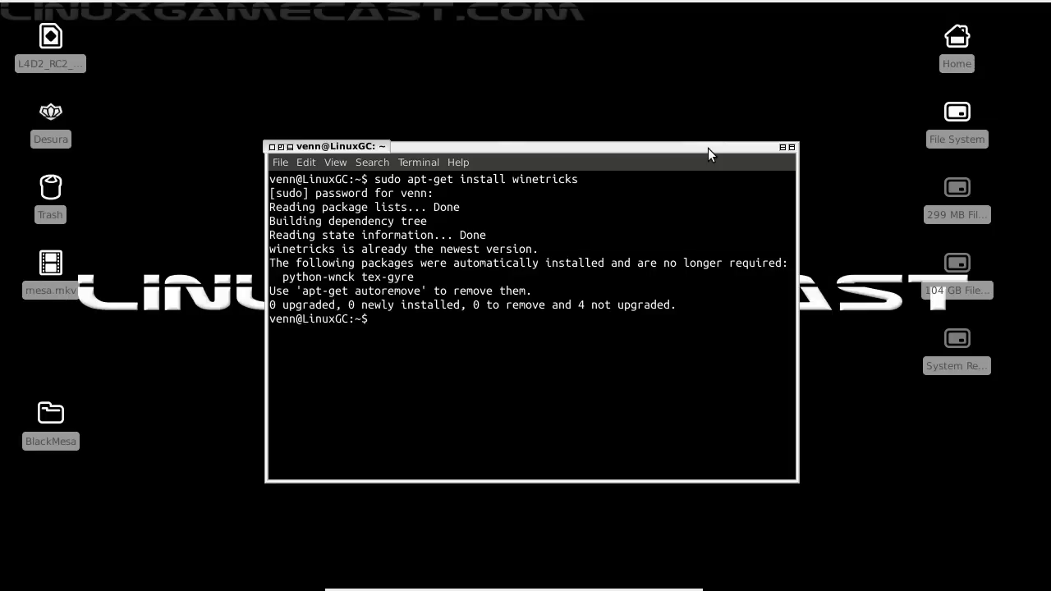
- Enter the winetricks steam command at the prompt
{"action": "type", "text": "winet"}
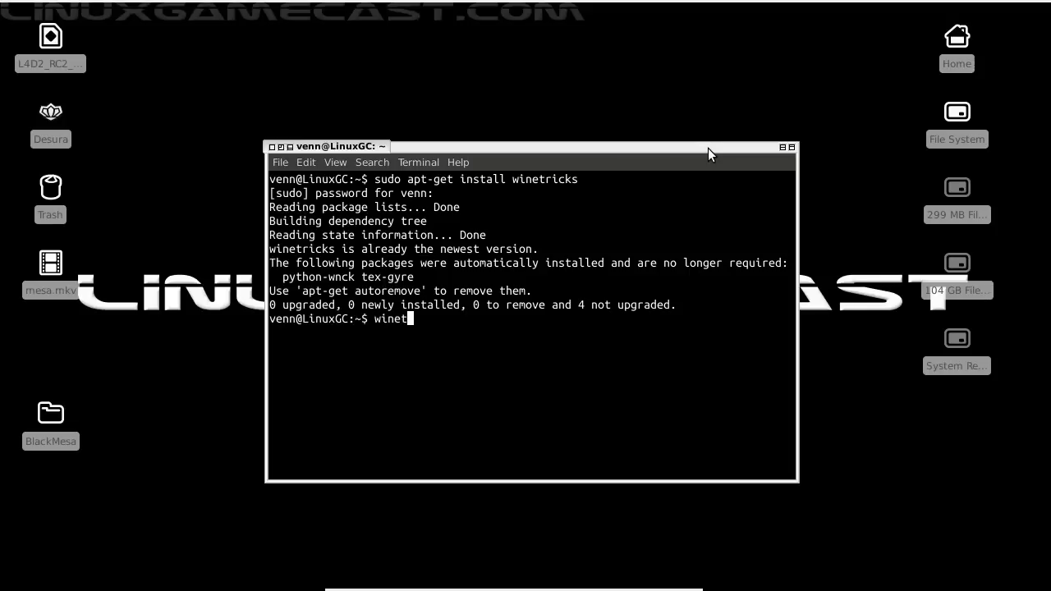
{"action": "type", "text": "ricks"}
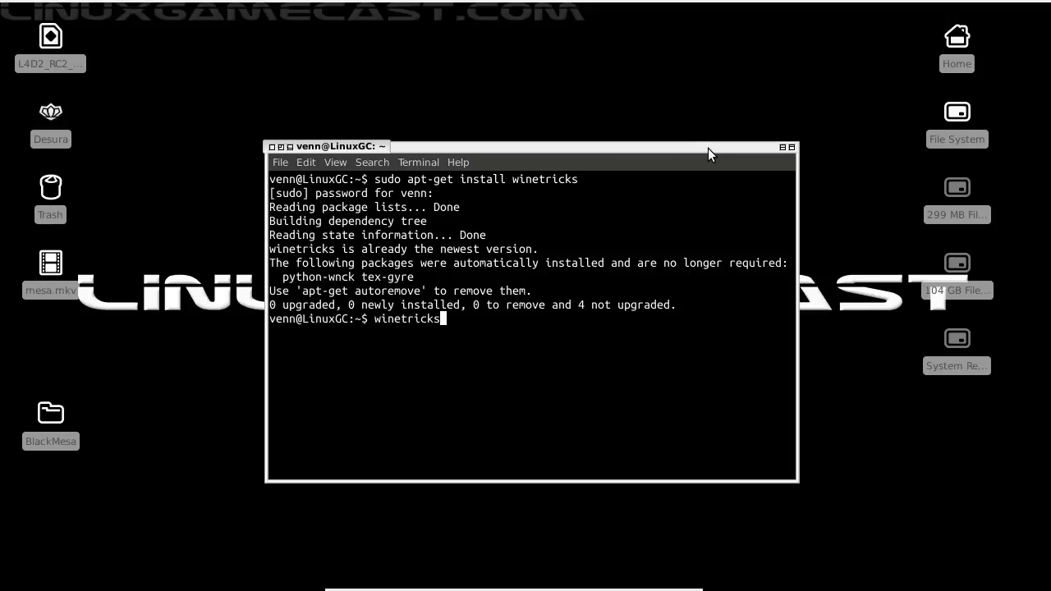
{"action": "type", "text": "steam"}
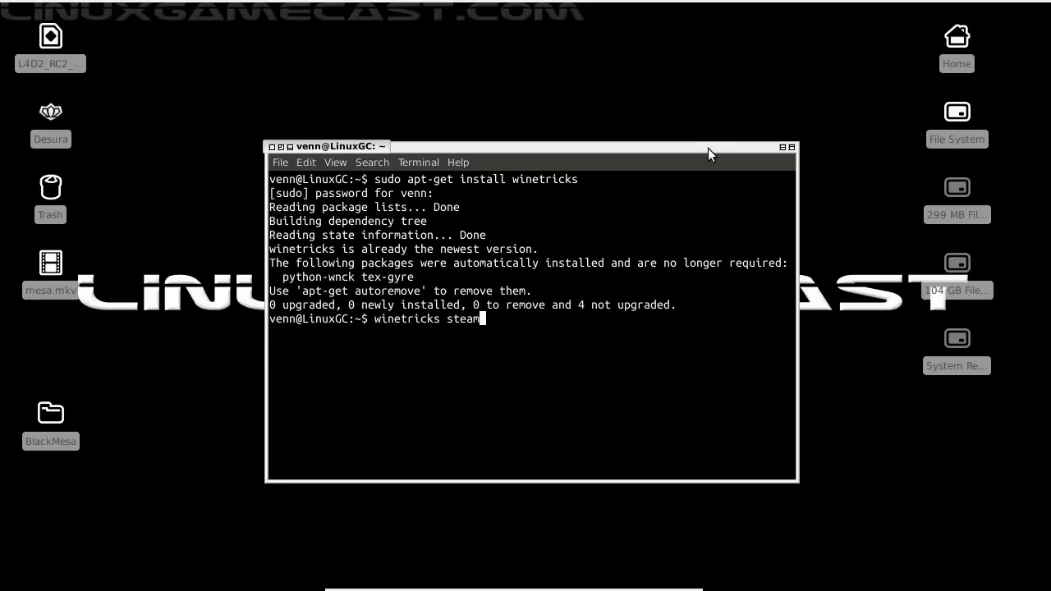
- Run winetricks steam and install Steam in English to the default folder, accepting the license
{"action": "key", "text": "Return"}
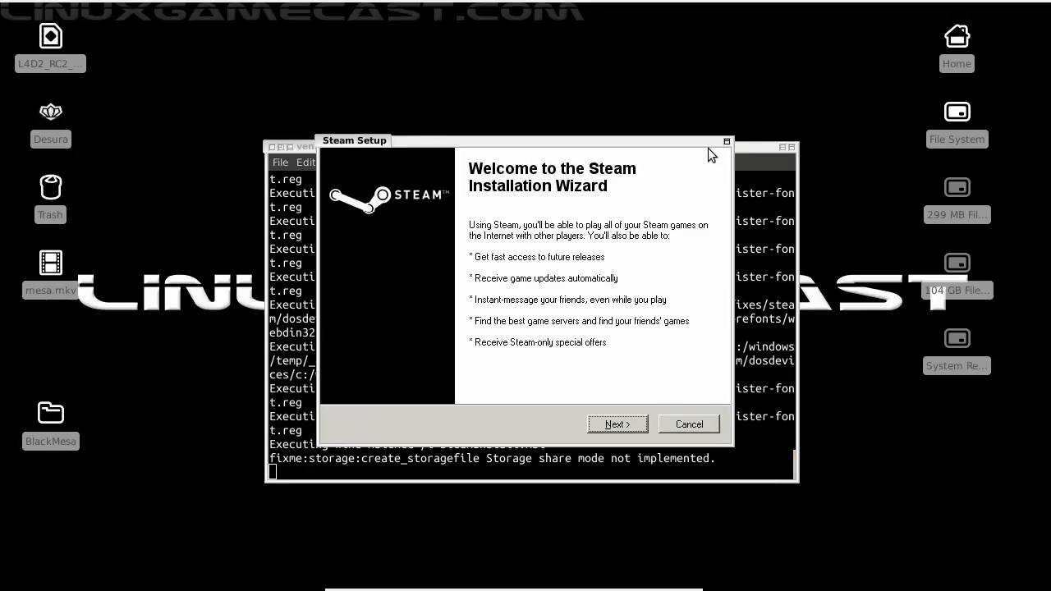
{"action": "left_click", "coordinate": [617, 424]}
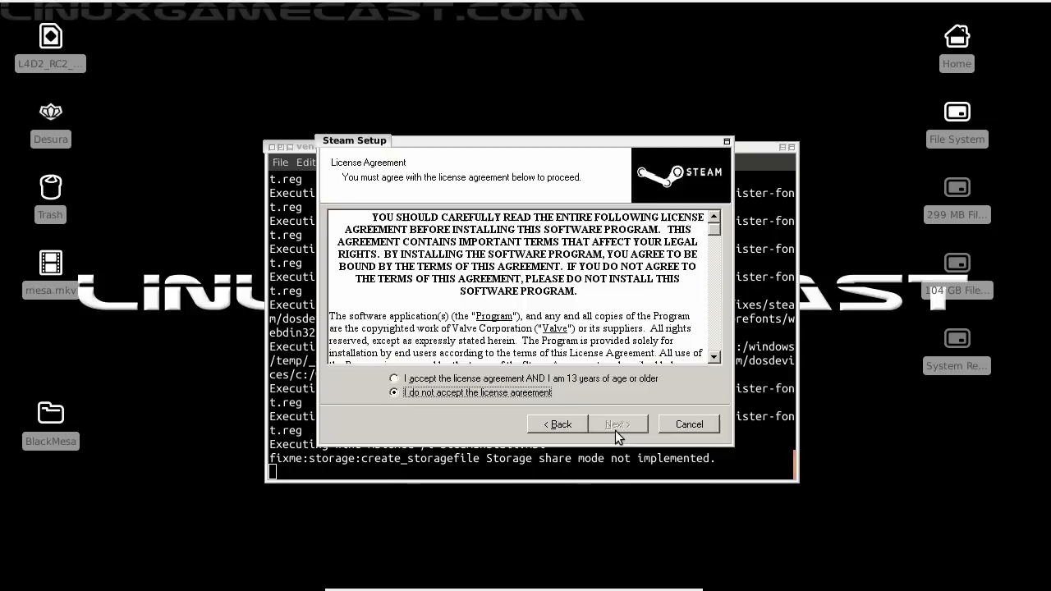
{"action": "left_click", "coordinate": [395, 378]}
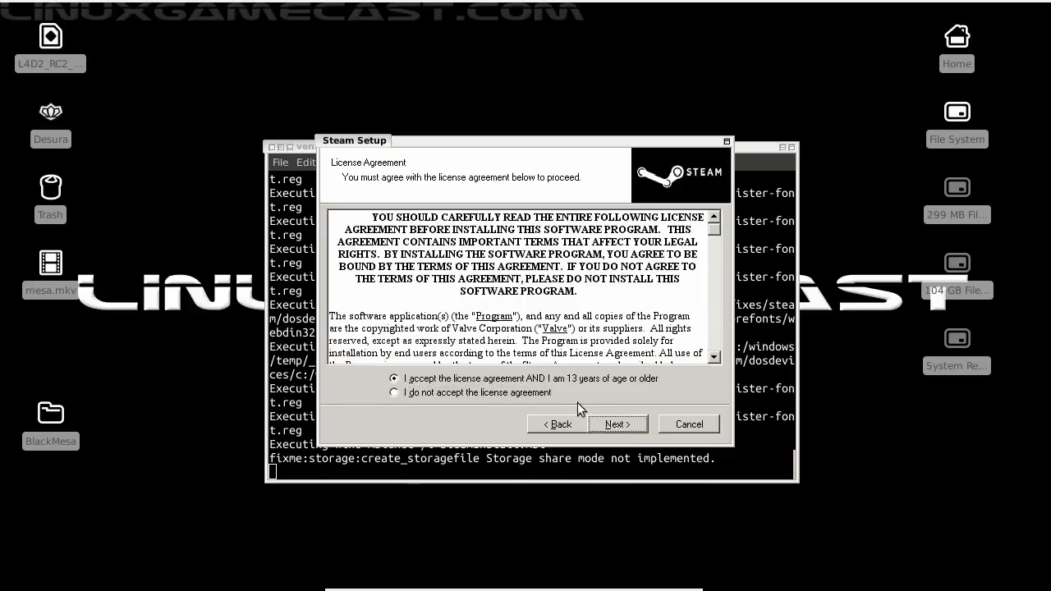
{"action": "left_click", "coordinate": [616, 424]}
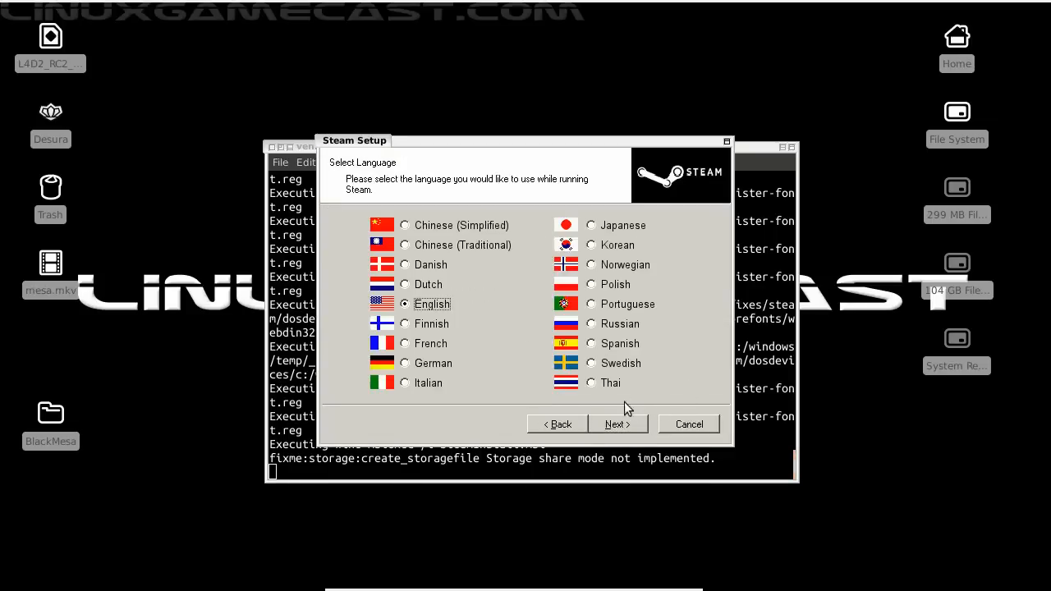
{"action": "left_click", "coordinate": [617, 424]}
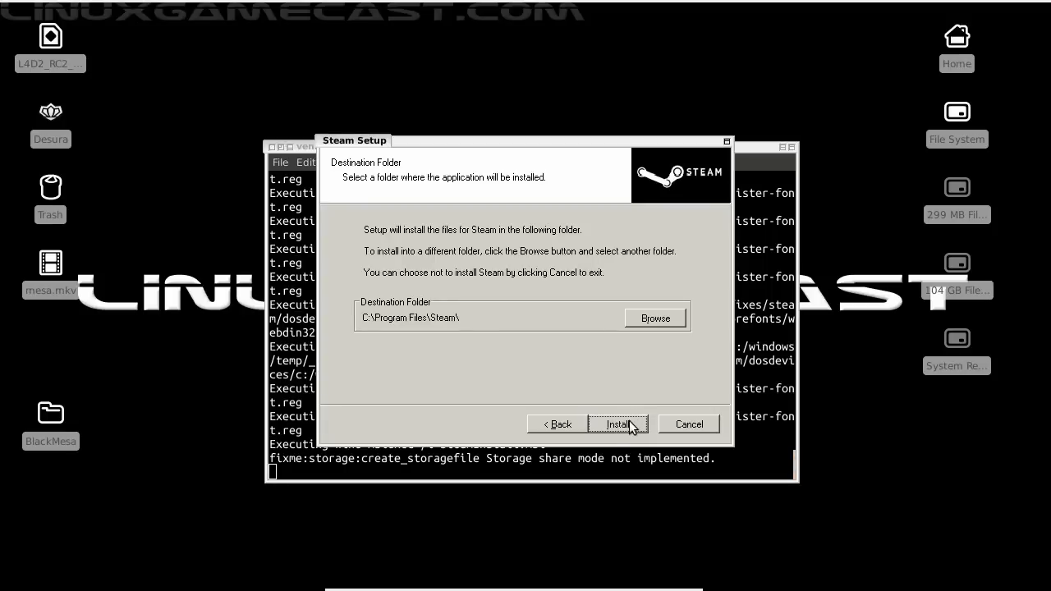
{"action": "left_click", "coordinate": [617, 423]}
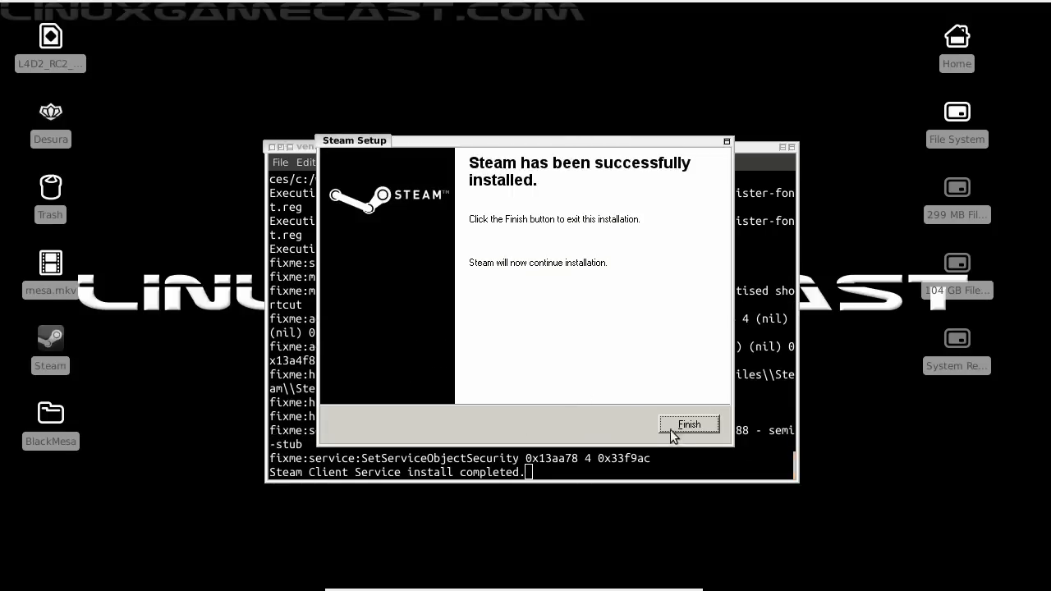
{"action": "left_click", "coordinate": [689, 425]}
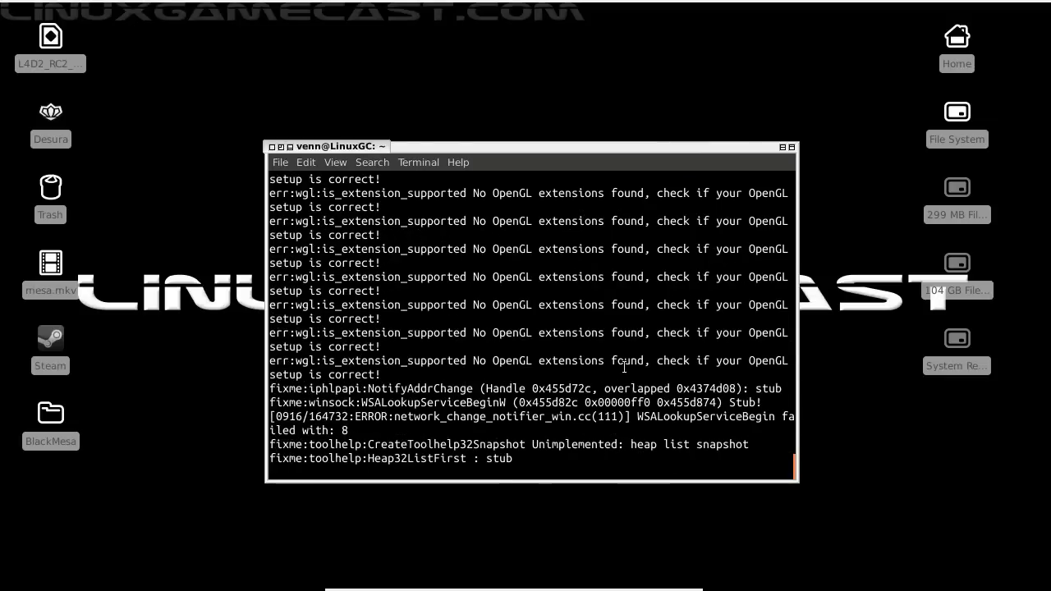
- Log in to the existing linuxgamecast account and submit the Steam Guard access code
{"action": "left_click", "coordinate": [51, 338]}
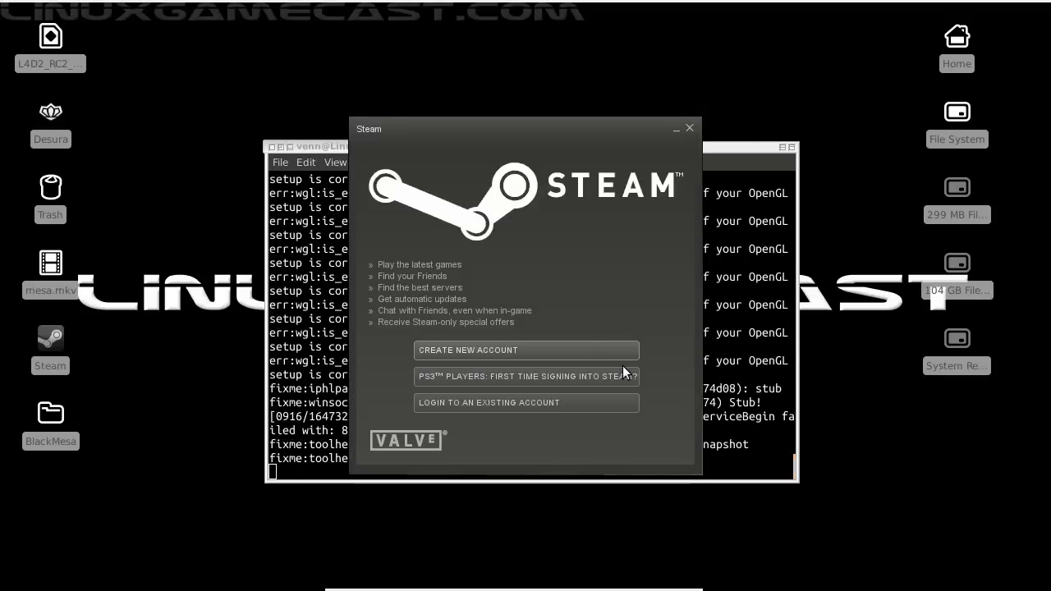
{"action": "mouse_move", "coordinate": [570, 376]}
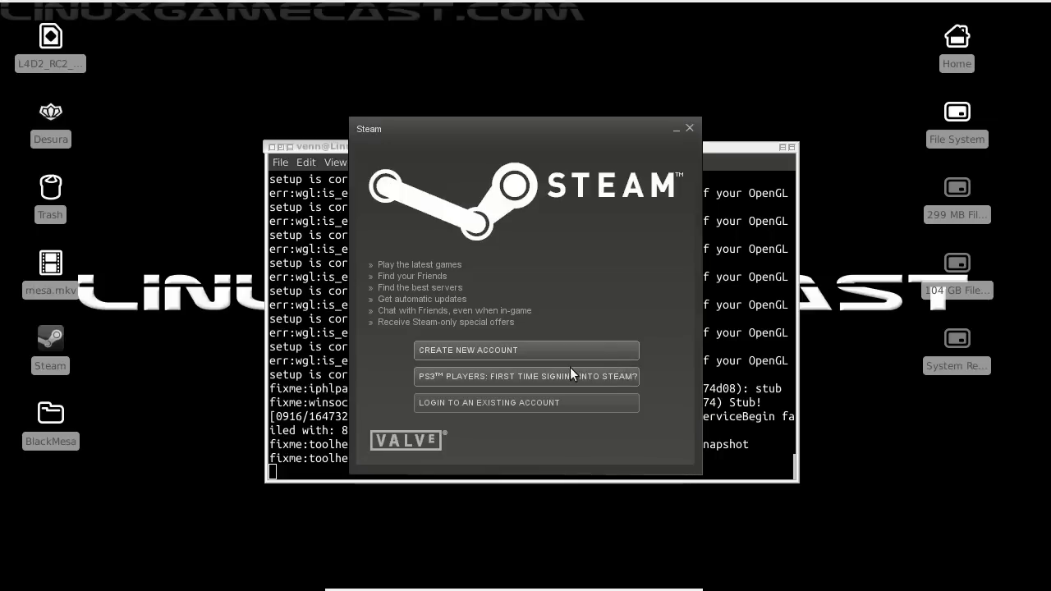
{"action": "mouse_move", "coordinate": [567, 403]}
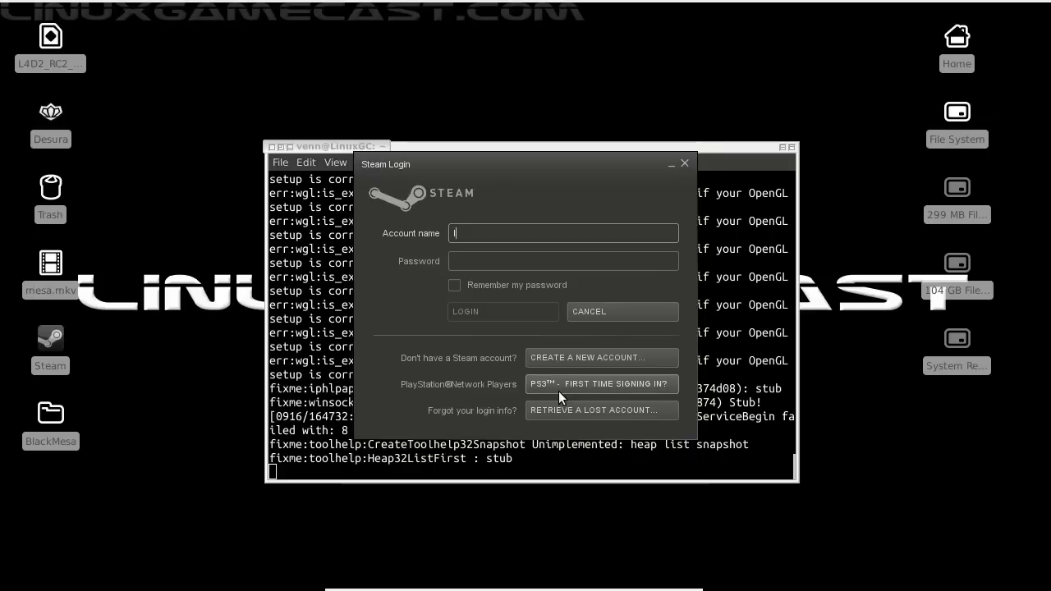
{"action": "type", "text": "linuxgam"}
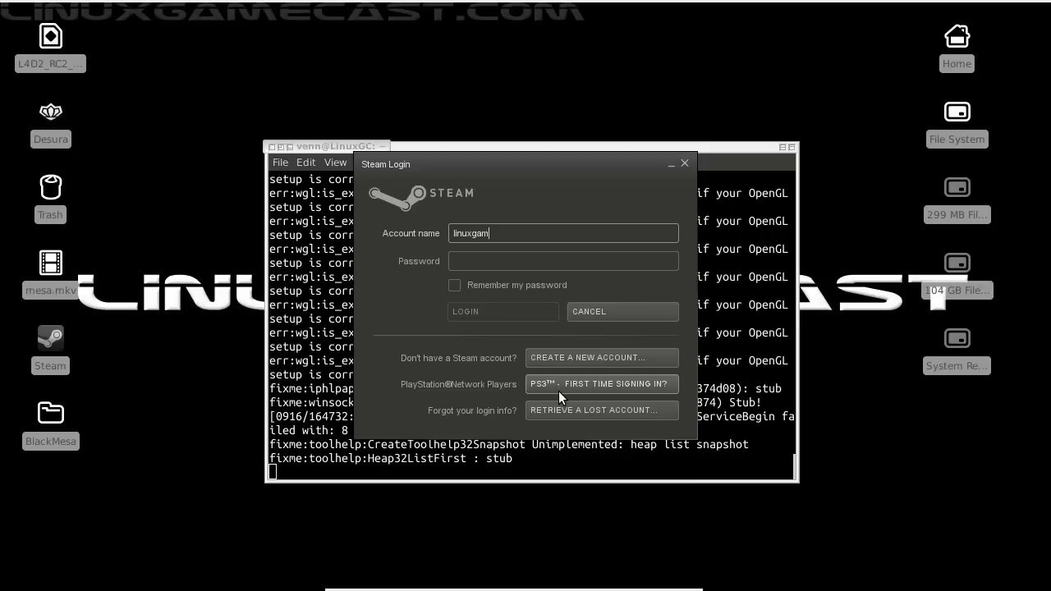
{"action": "type", "text": "ecast"}
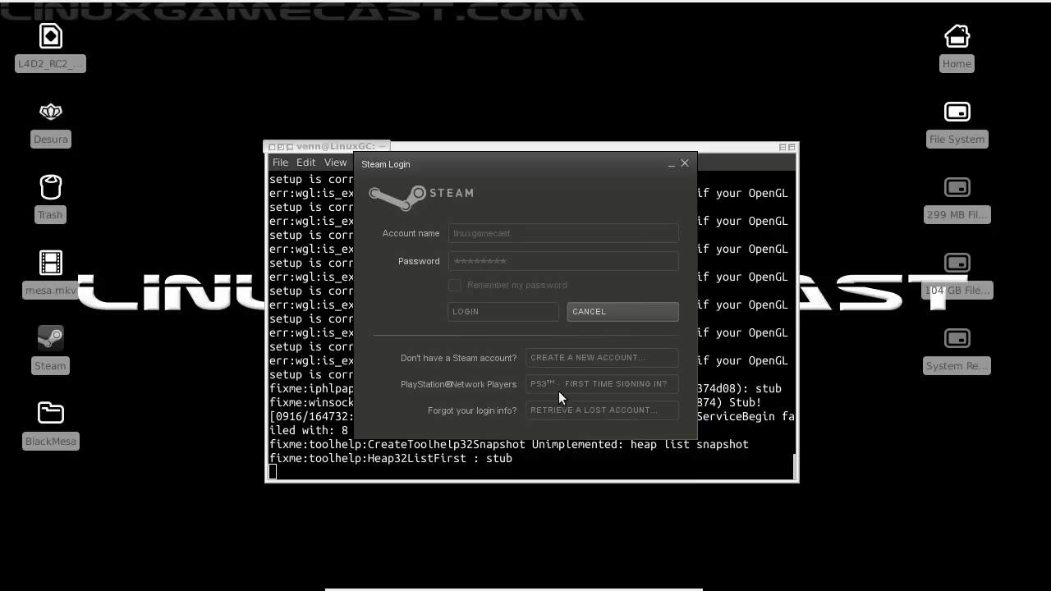
{"action": "left_click", "coordinate": [465, 311]}
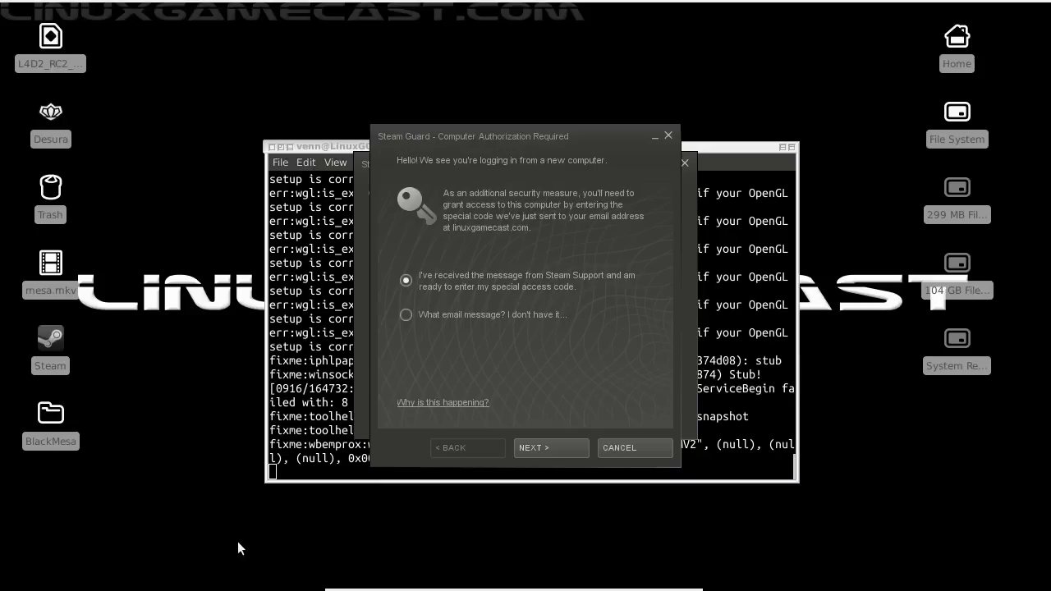
{"action": "mouse_move", "coordinate": [180, 523]}
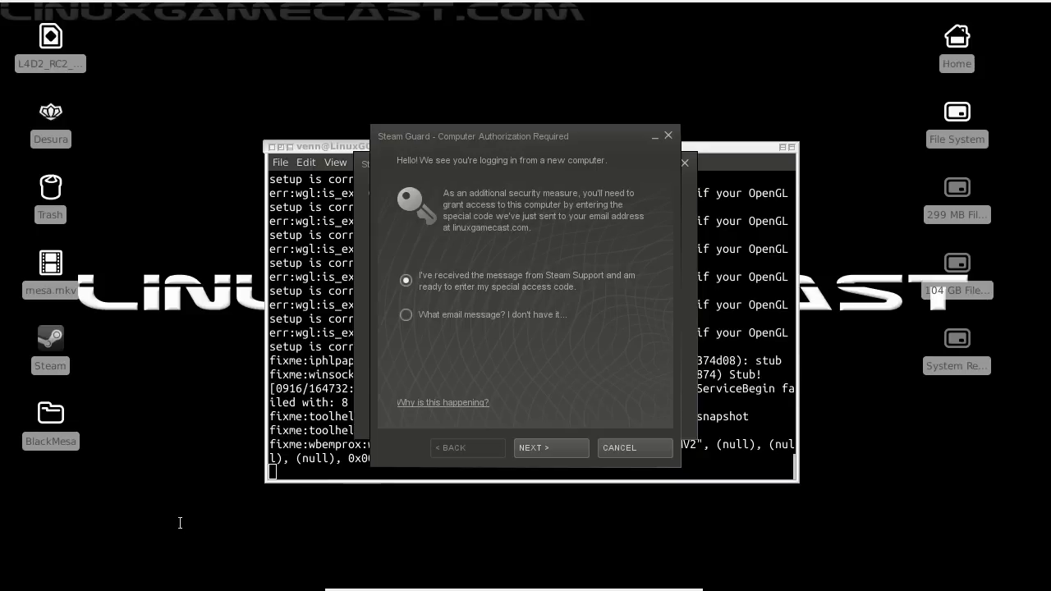
{"action": "mouse_move", "coordinate": [264, 182]}
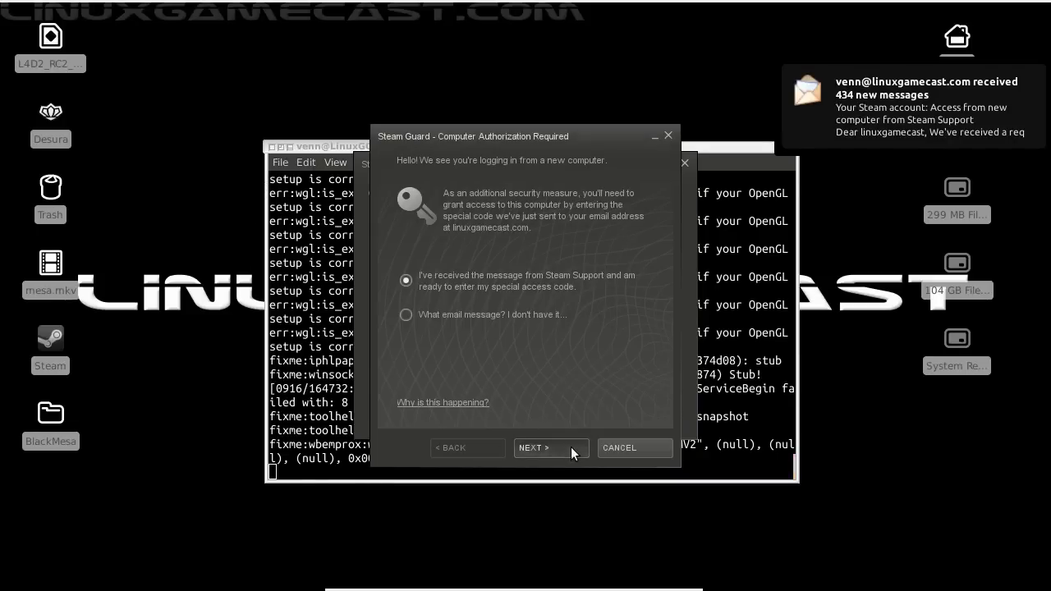
{"action": "left_click", "coordinate": [551, 447]}
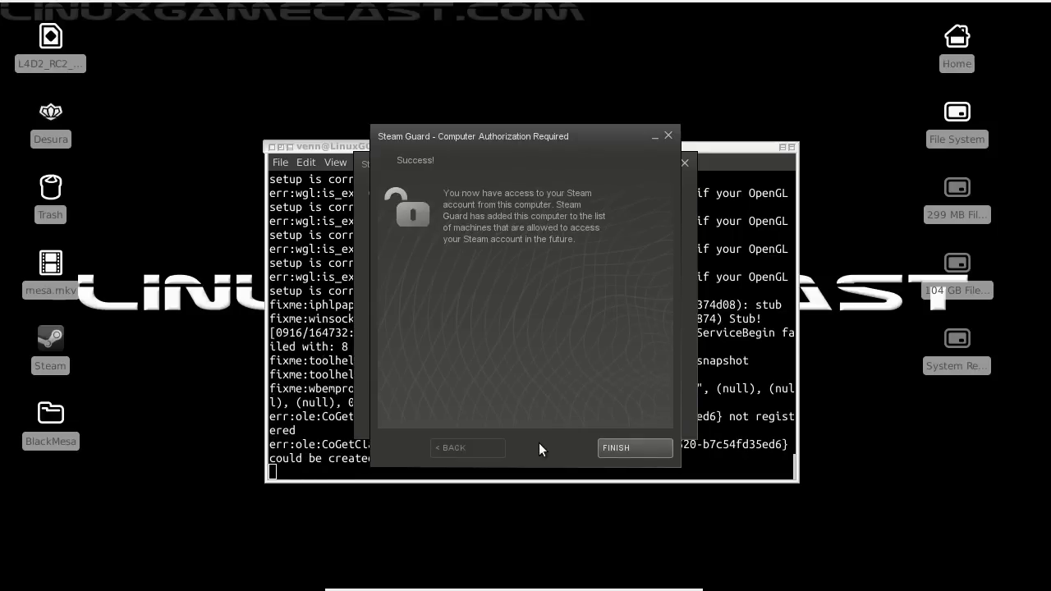
- Finish the login and agree to the Valve privacy policy so the library appears
{"action": "left_click", "coordinate": [634, 448]}
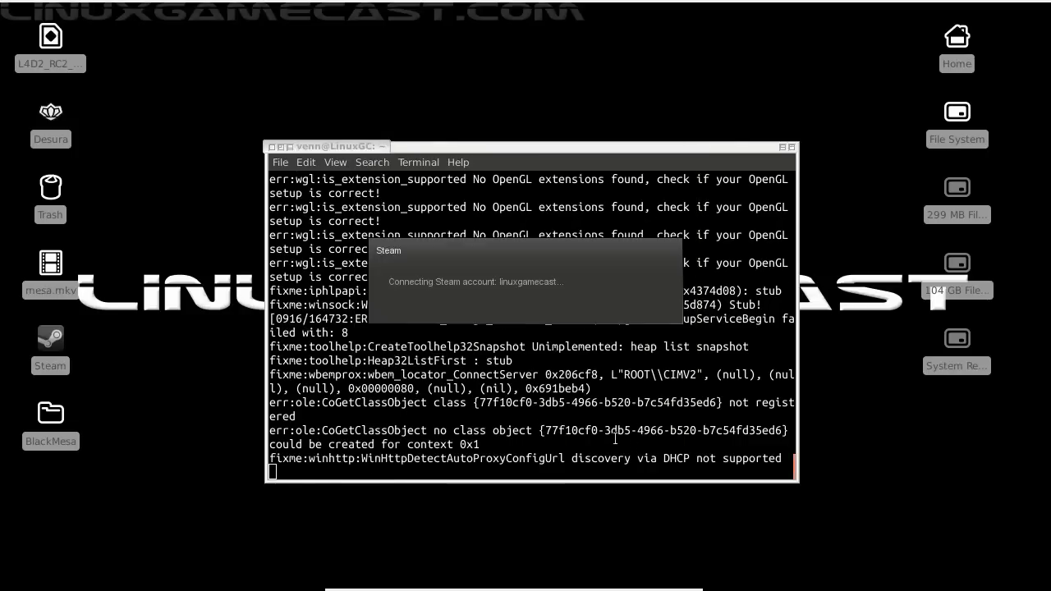
{"action": "mouse_move", "coordinate": [598, 386]}
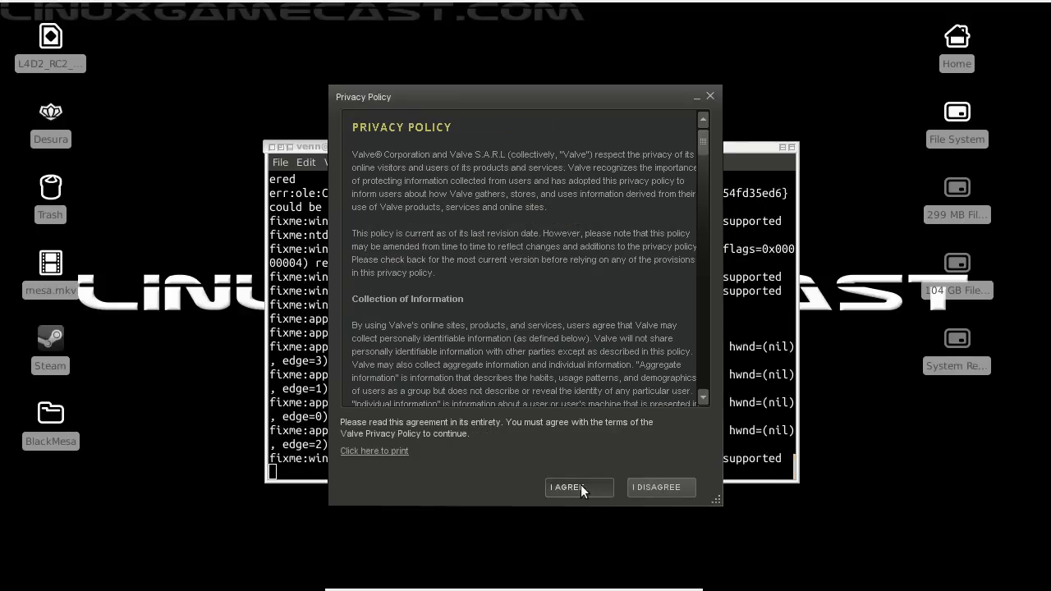
{"action": "left_click", "coordinate": [574, 487]}
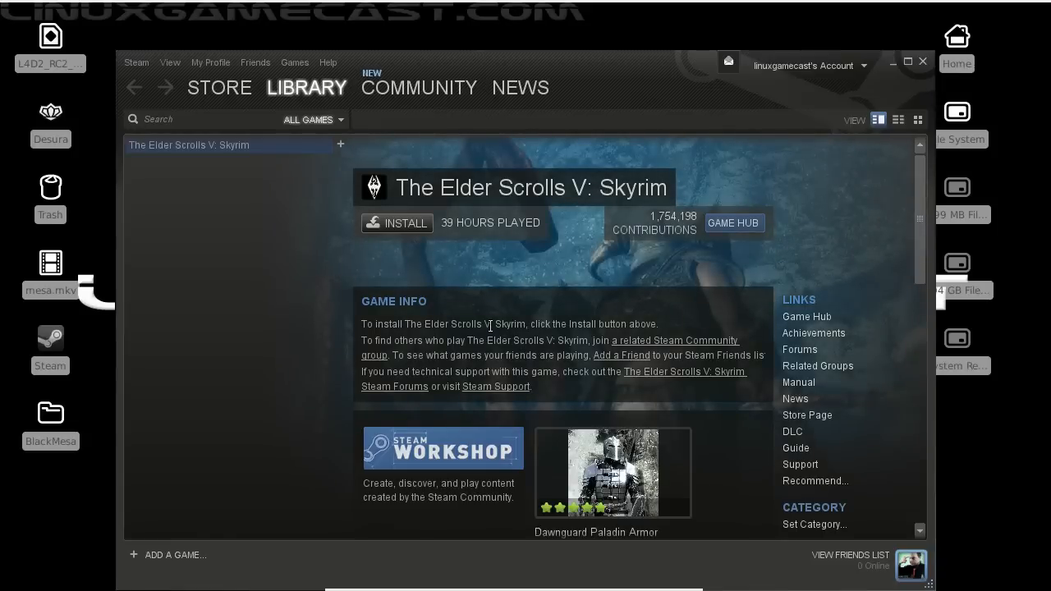
{"action": "mouse_move", "coordinate": [294, 63]}
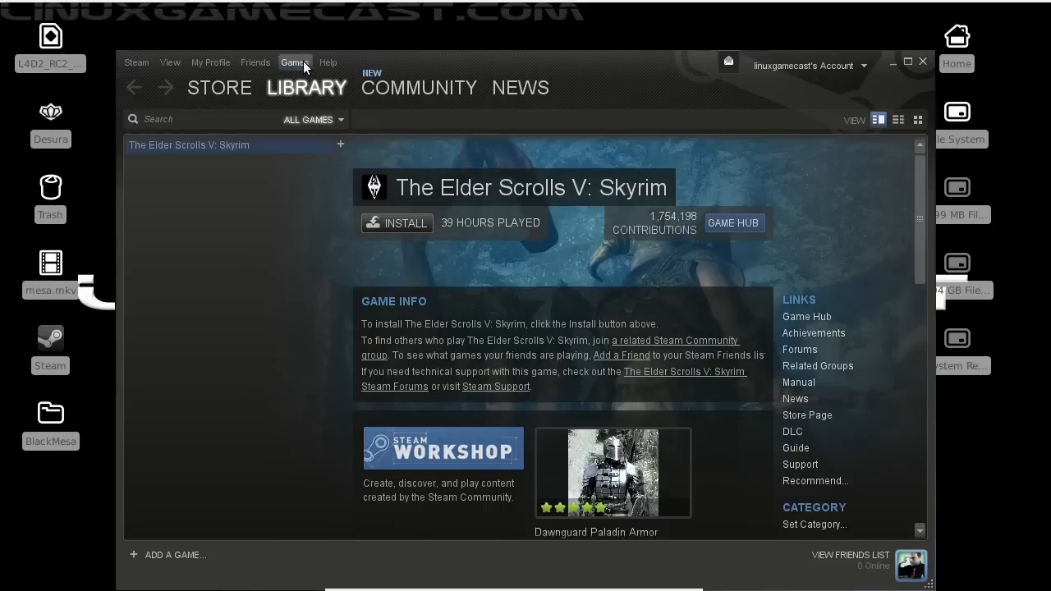
- Start adding a non-Steam game and browse from the home folder
{"action": "left_click", "coordinate": [294, 62]}
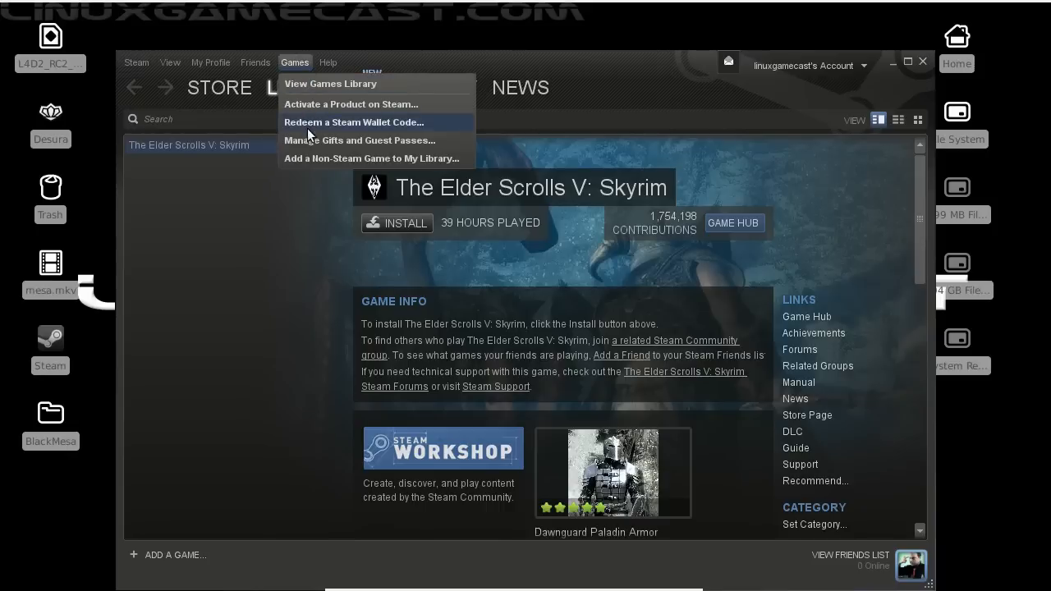
{"action": "mouse_move", "coordinate": [304, 158]}
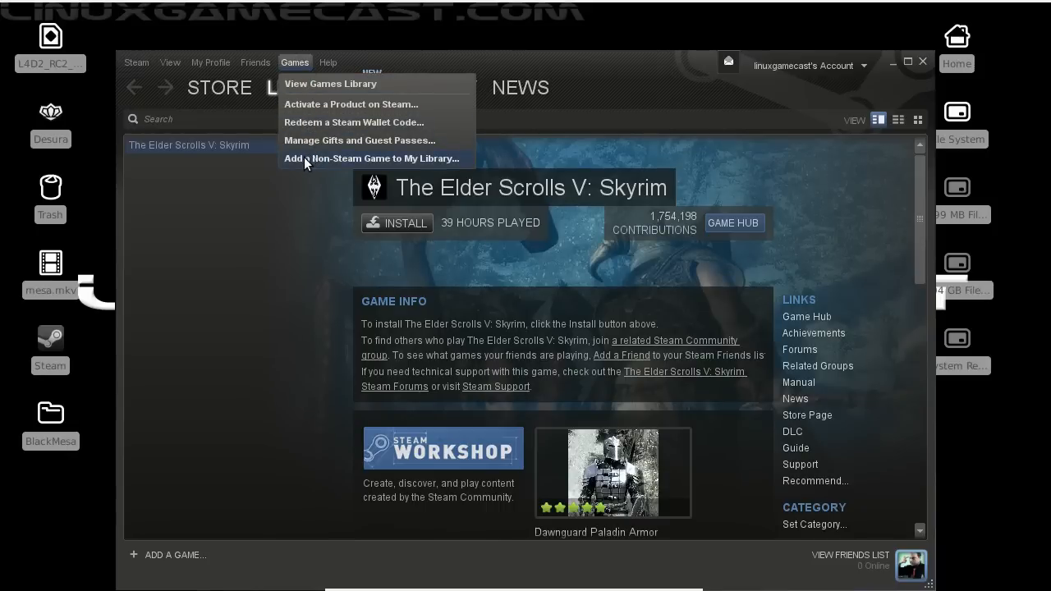
{"action": "left_click", "coordinate": [370, 157]}
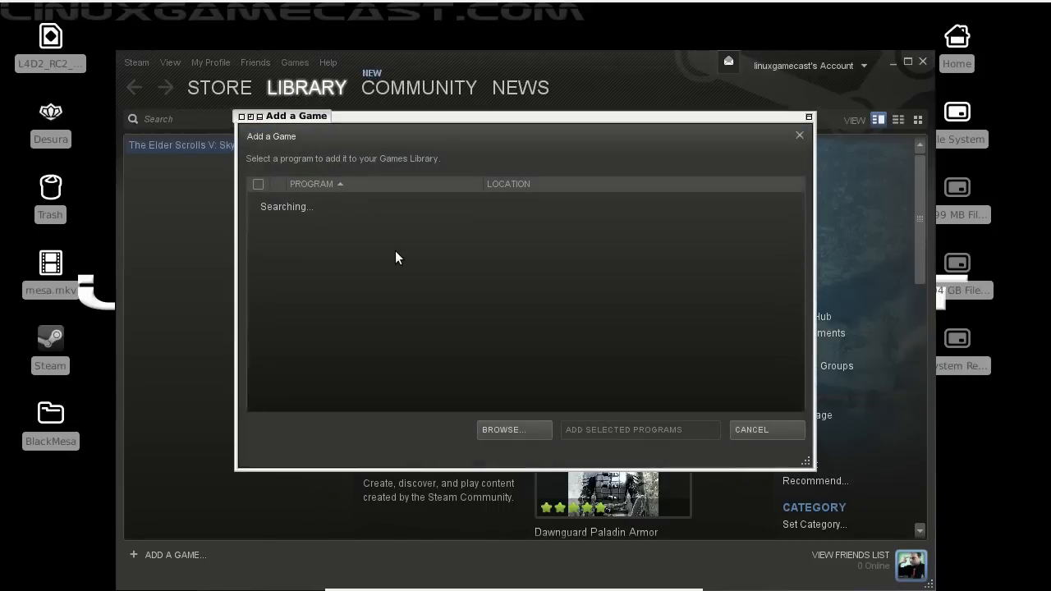
{"action": "left_click", "coordinate": [513, 430]}
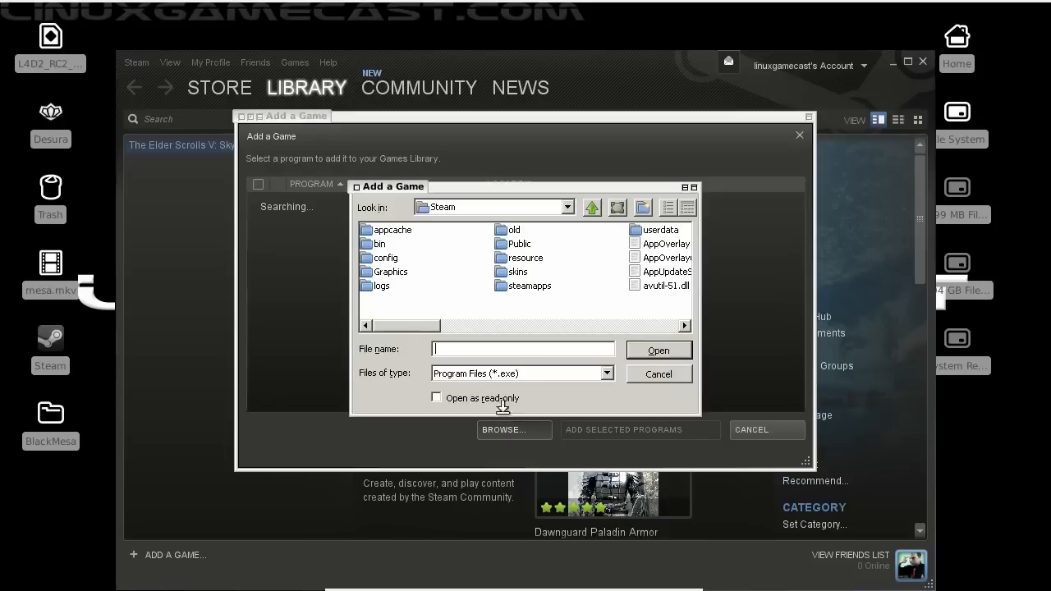
{"action": "mouse_move", "coordinate": [562, 246]}
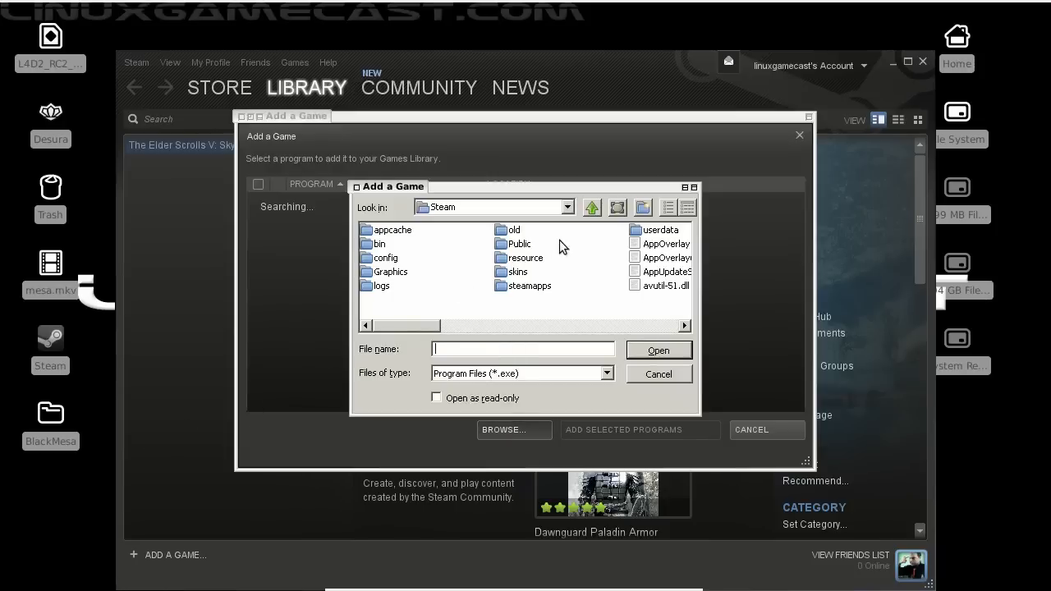
{"action": "left_click", "coordinate": [562, 207]}
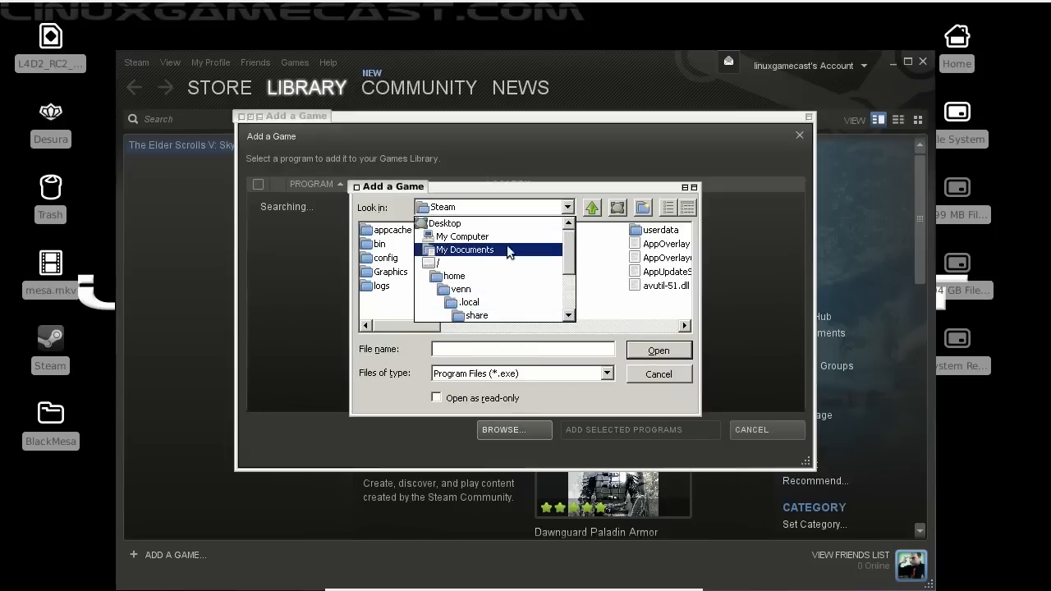
{"action": "left_click", "coordinate": [459, 289]}
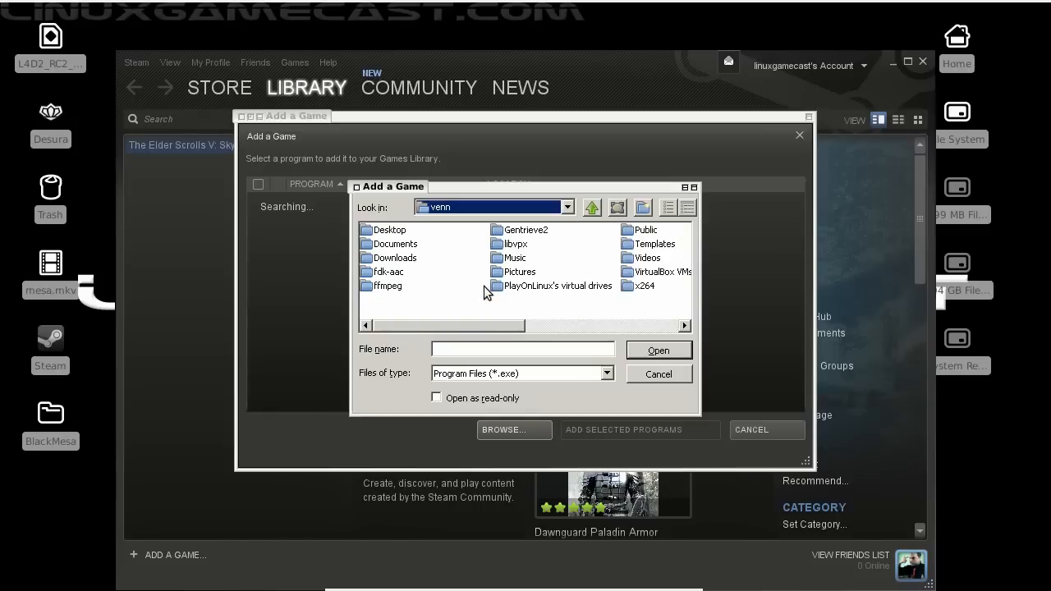
- Select Desktop/BlackMesa/BlackMesa-Setup.exe and add it to the library
{"action": "double_click", "coordinate": [387, 229]}
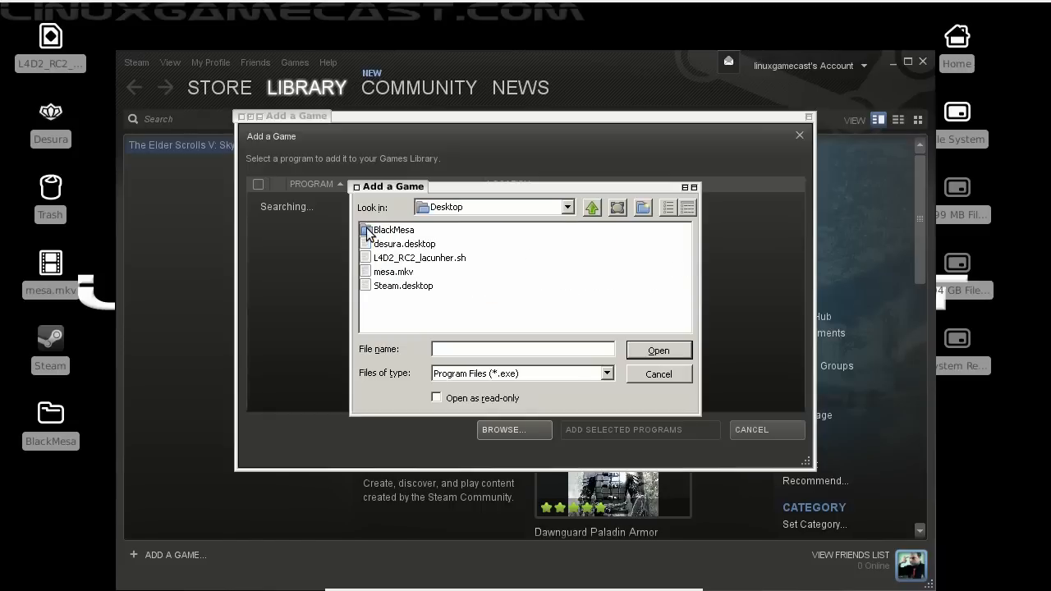
{"action": "double_click", "coordinate": [392, 229]}
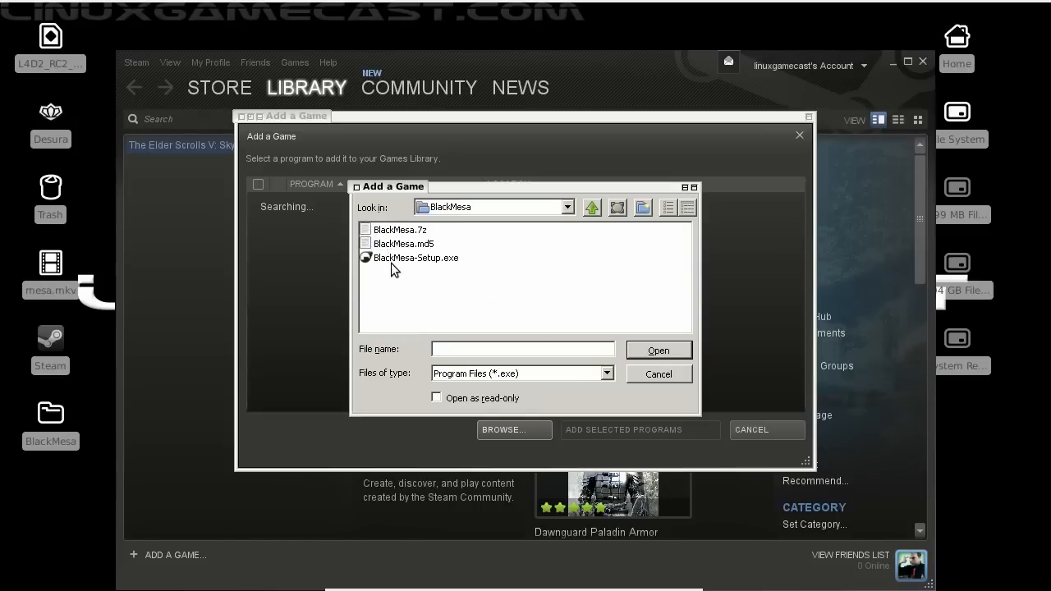
{"action": "mouse_move", "coordinate": [490, 287]}
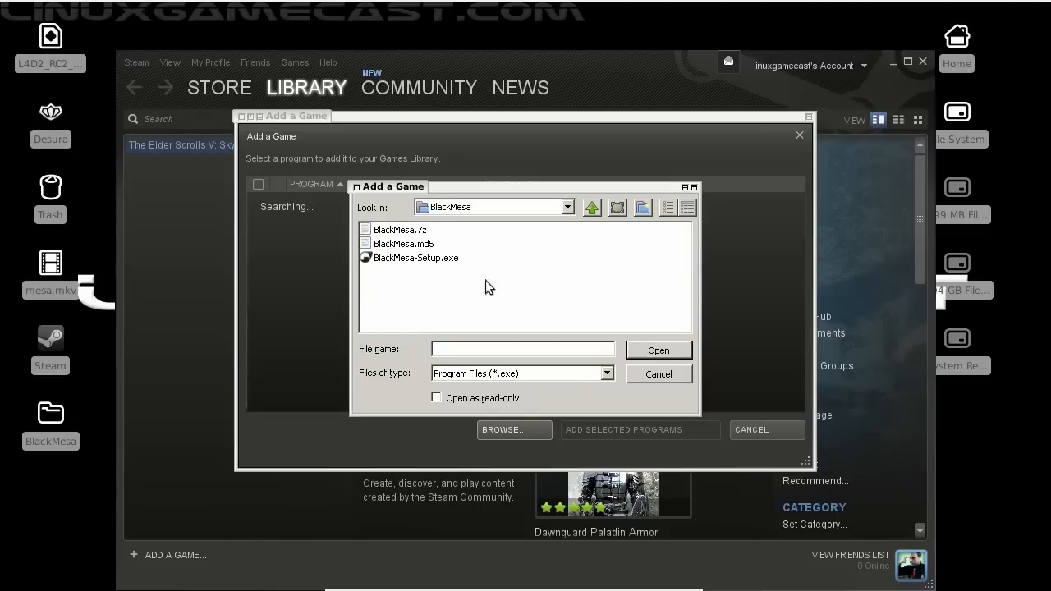
{"action": "left_click", "coordinate": [658, 350]}
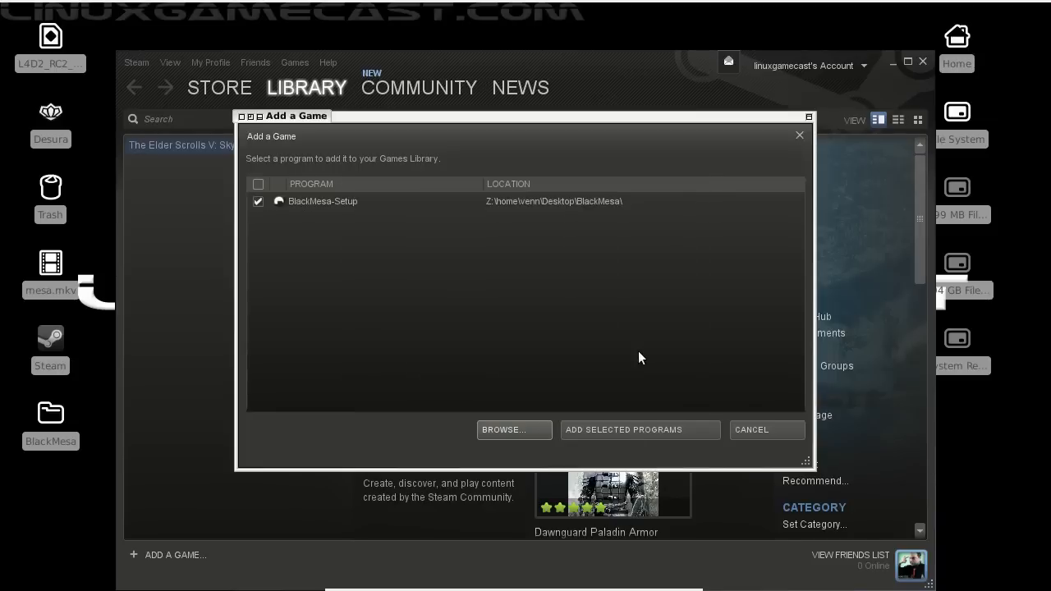
{"action": "mouse_move", "coordinate": [640, 429]}
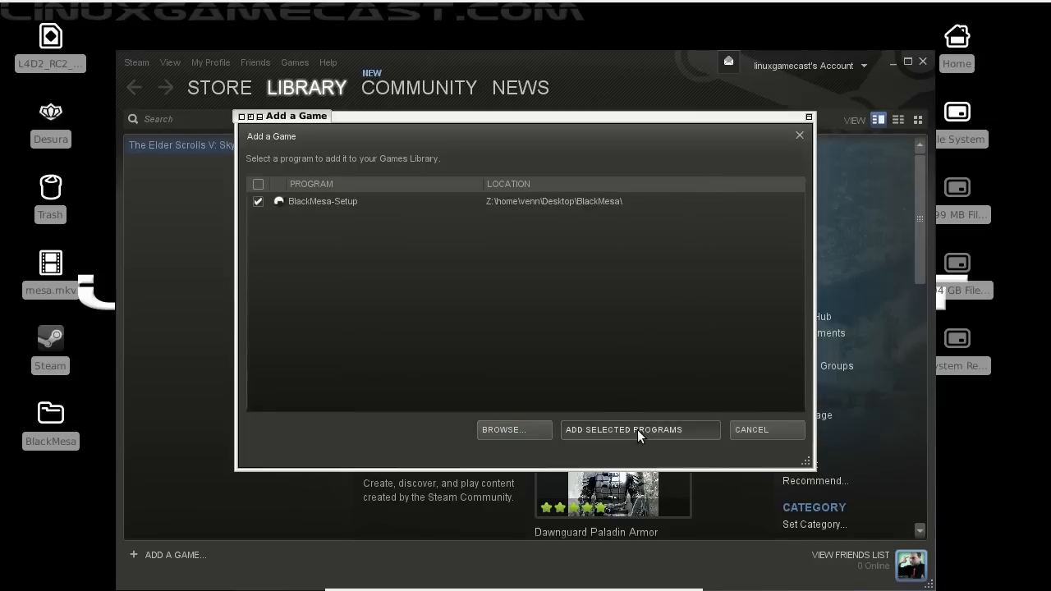
{"action": "left_click", "coordinate": [639, 430]}
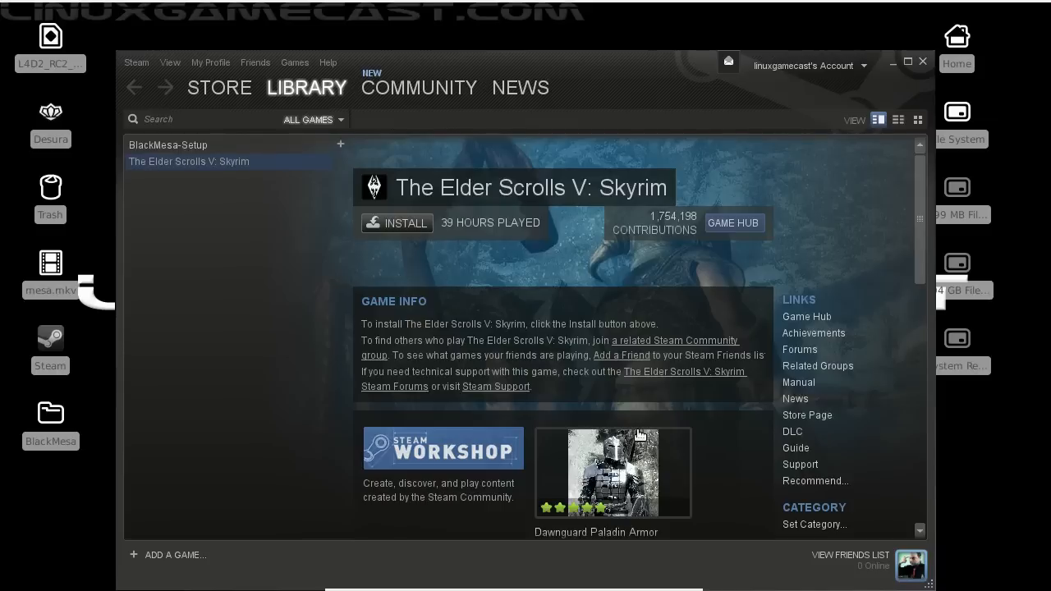
{"action": "mouse_move", "coordinate": [175, 146]}
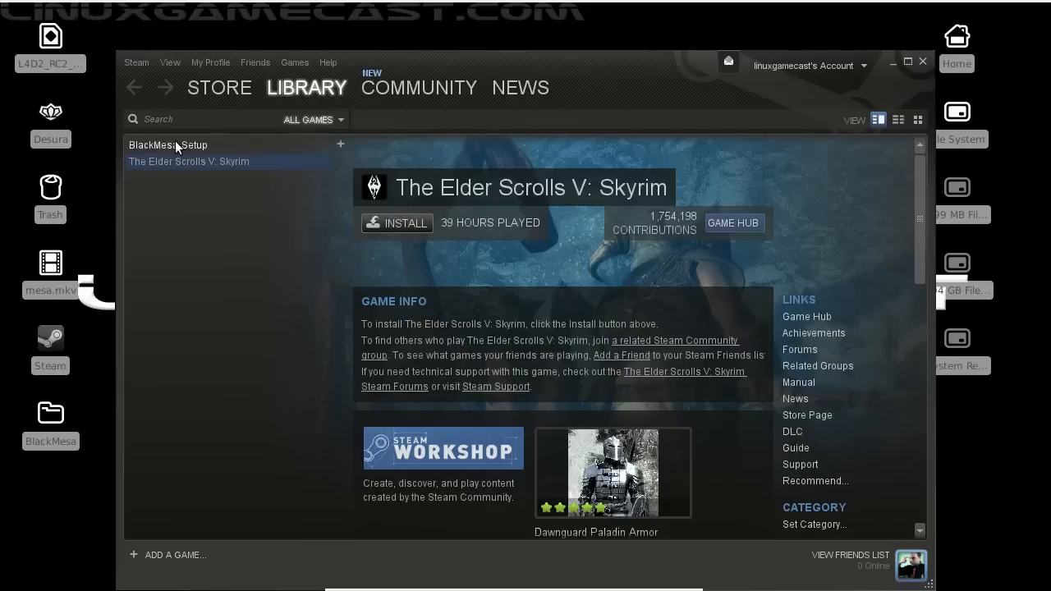
- Play BlackMesa-Setup from the library and install into the default sourcemods folder
{"action": "left_click", "coordinate": [168, 145]}
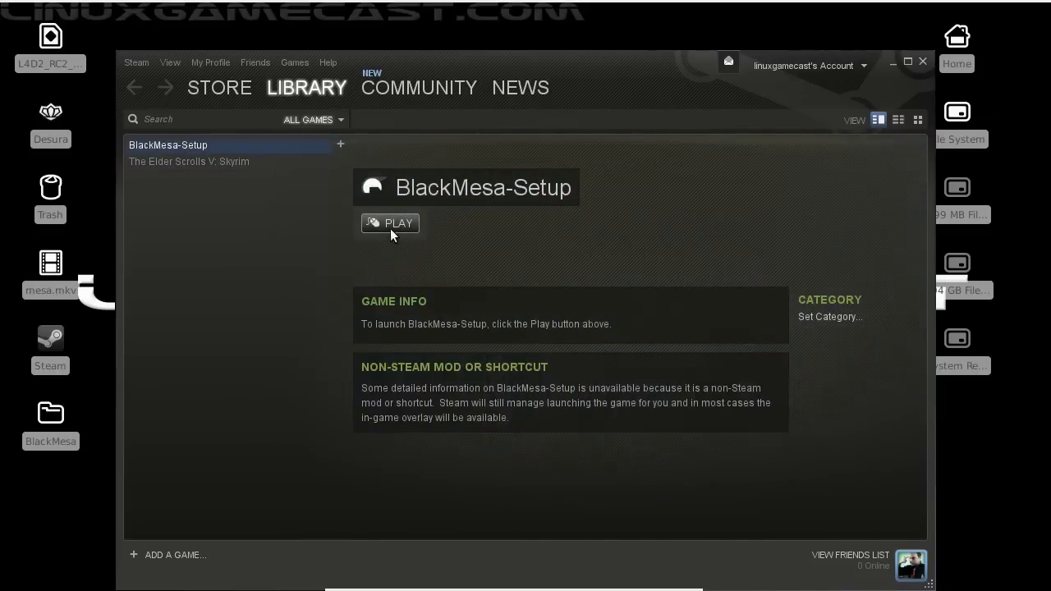
{"action": "left_click", "coordinate": [390, 223]}
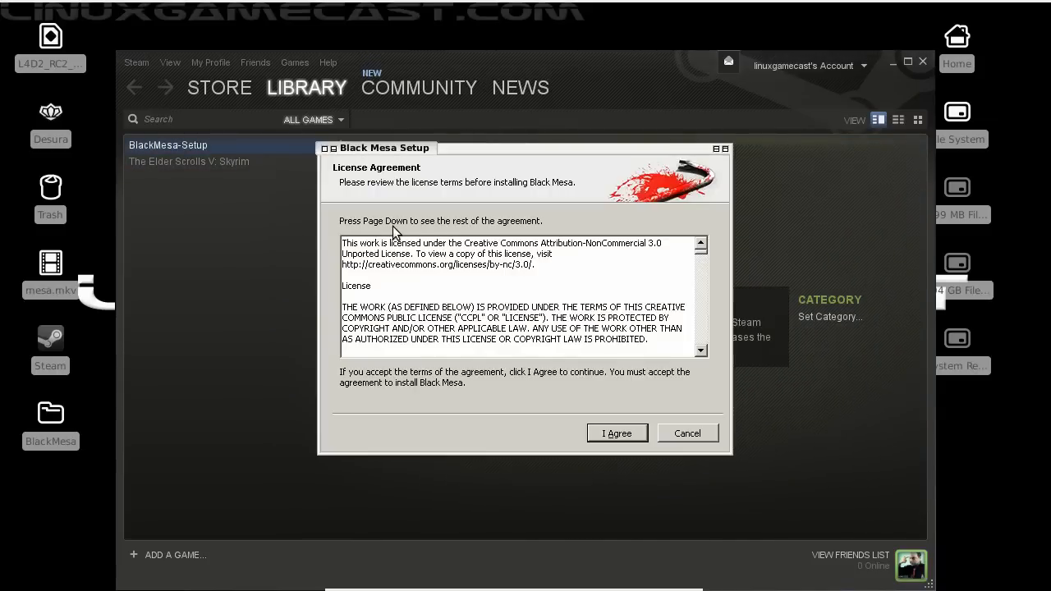
{"action": "left_click", "coordinate": [617, 433]}
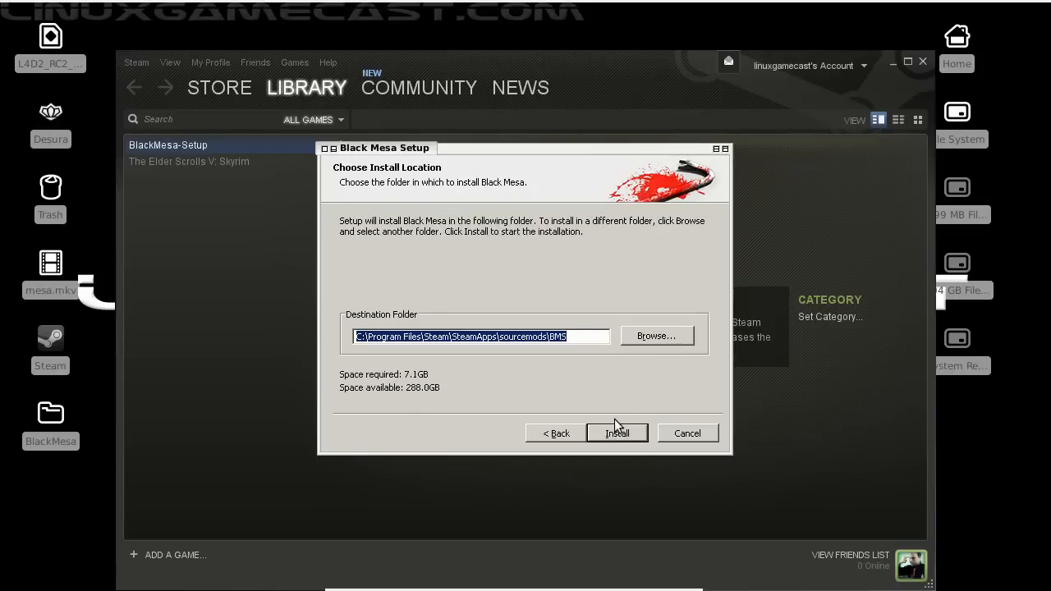
{"action": "left_click", "coordinate": [617, 433]}
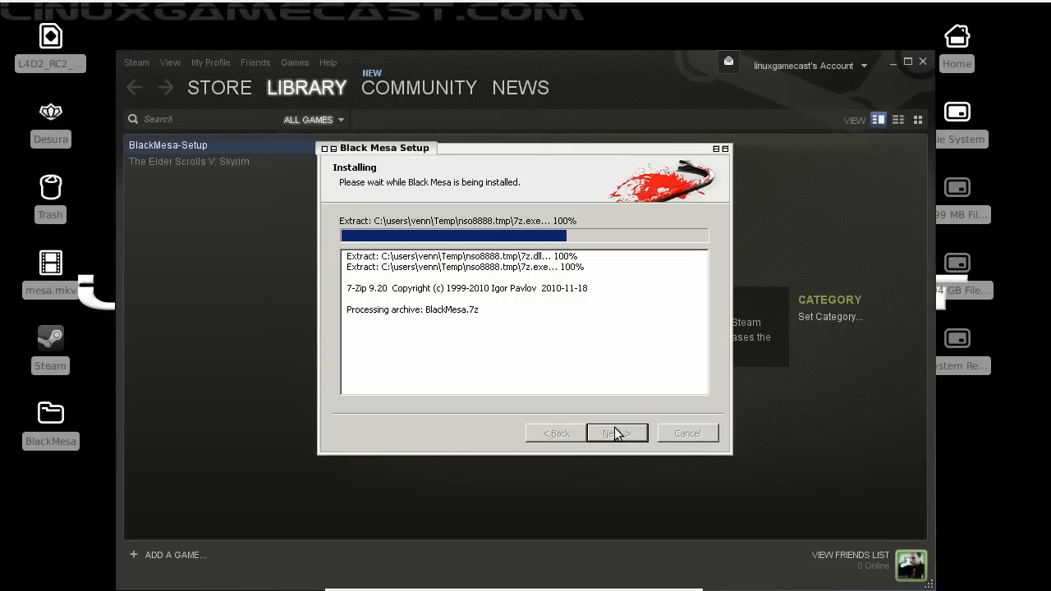
{"action": "left_click", "coordinate": [616, 433]}
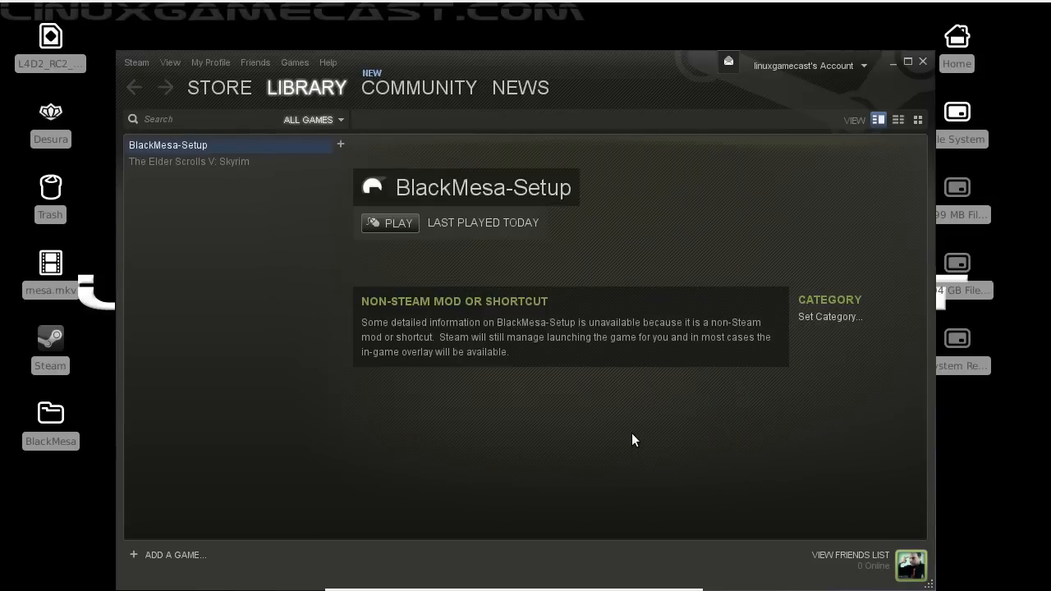
- Begin the Source SDK Base 2007 download with 'View Steam Library of games' unticked
{"action": "left_click", "coordinate": [389, 222]}
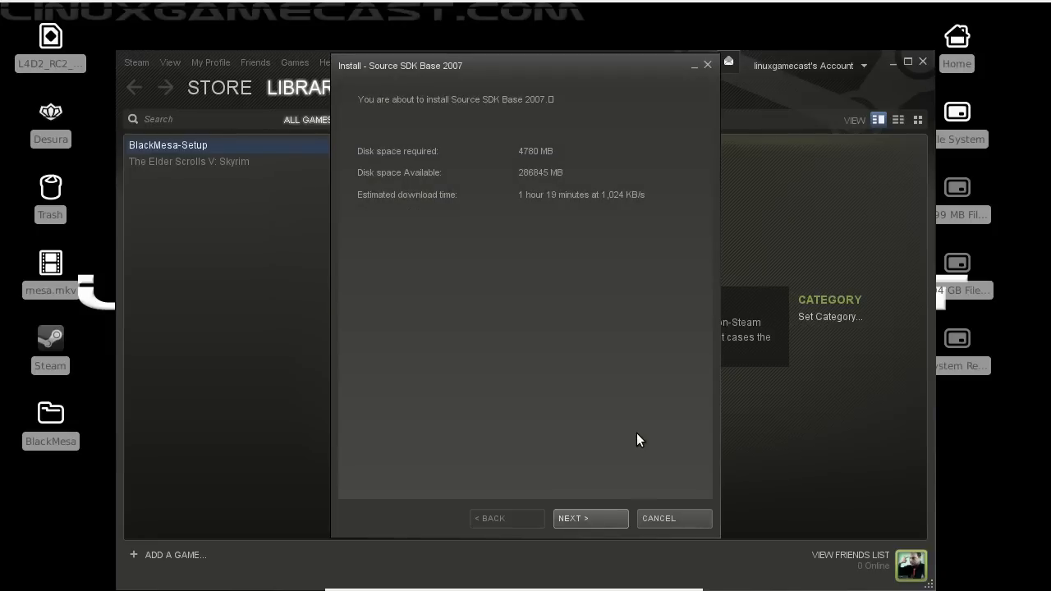
{"action": "mouse_move", "coordinate": [578, 324]}
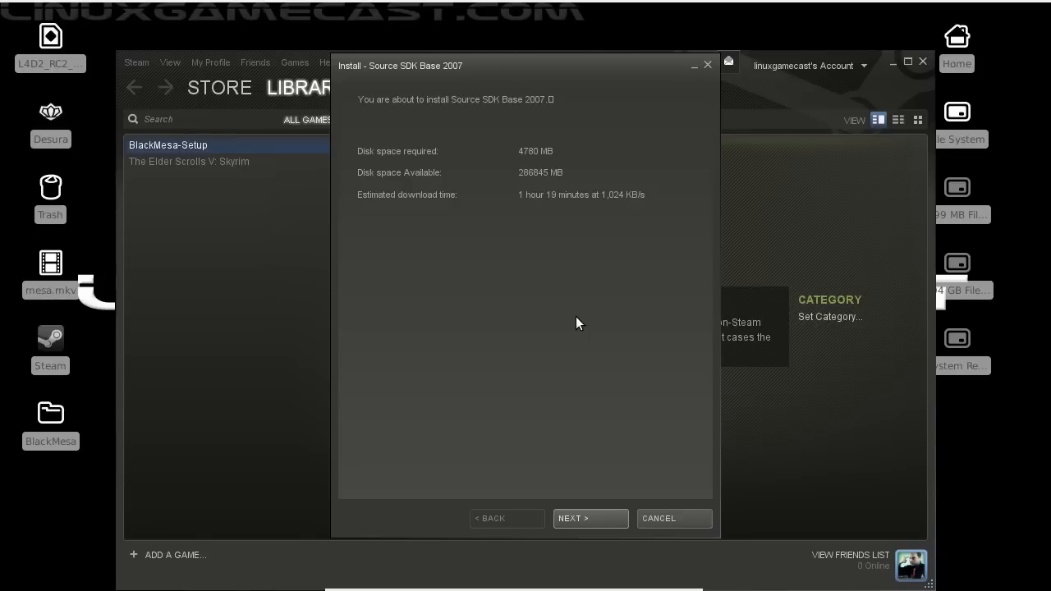
{"action": "mouse_move", "coordinate": [578, 524]}
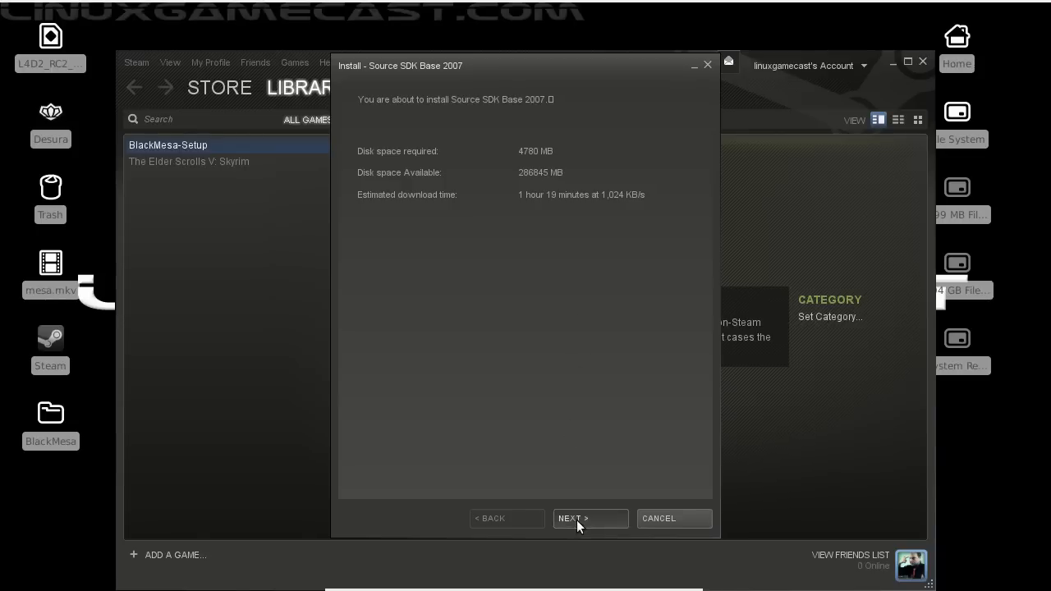
{"action": "left_click", "coordinate": [590, 519]}
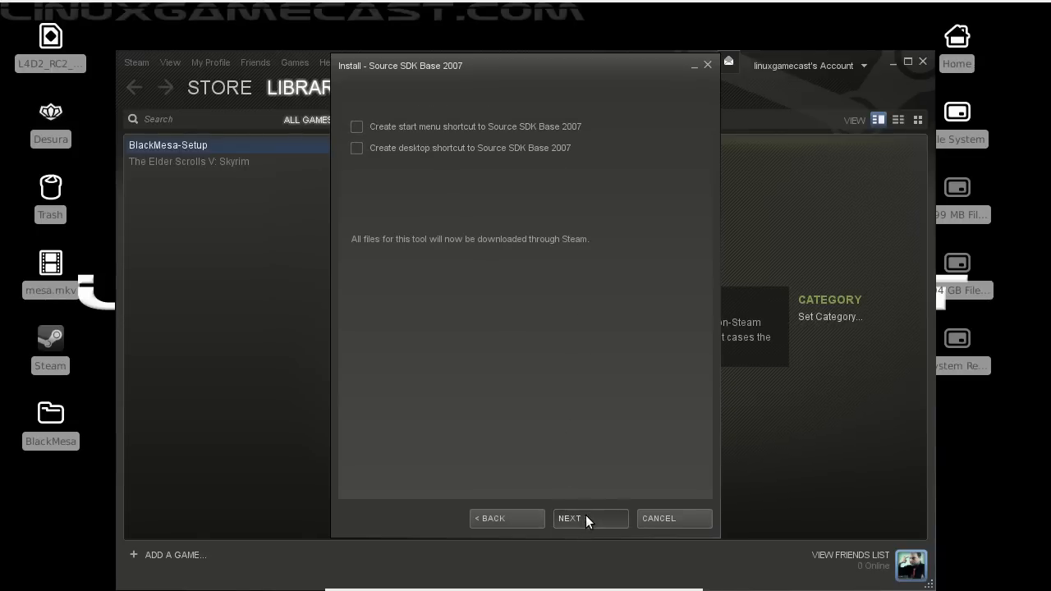
{"action": "left_click", "coordinate": [589, 518]}
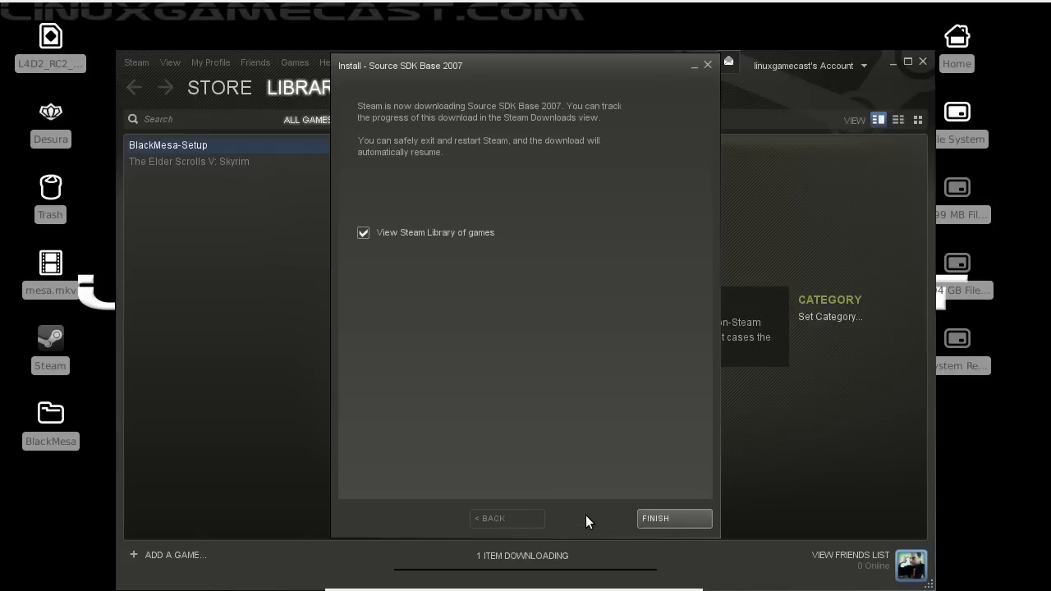
{"action": "mouse_move", "coordinate": [369, 236]}
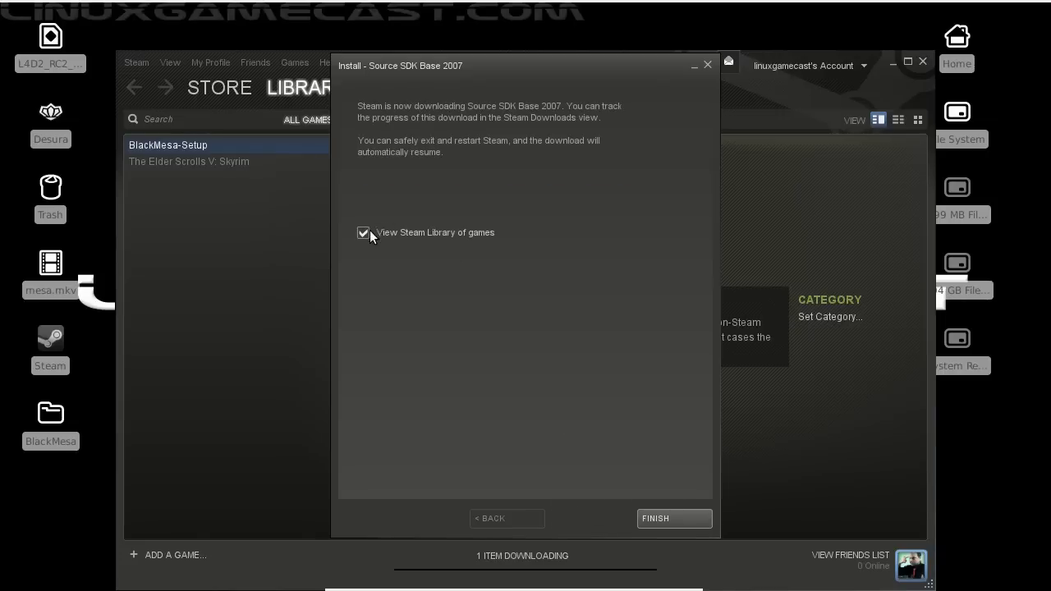
{"action": "left_click", "coordinate": [363, 232]}
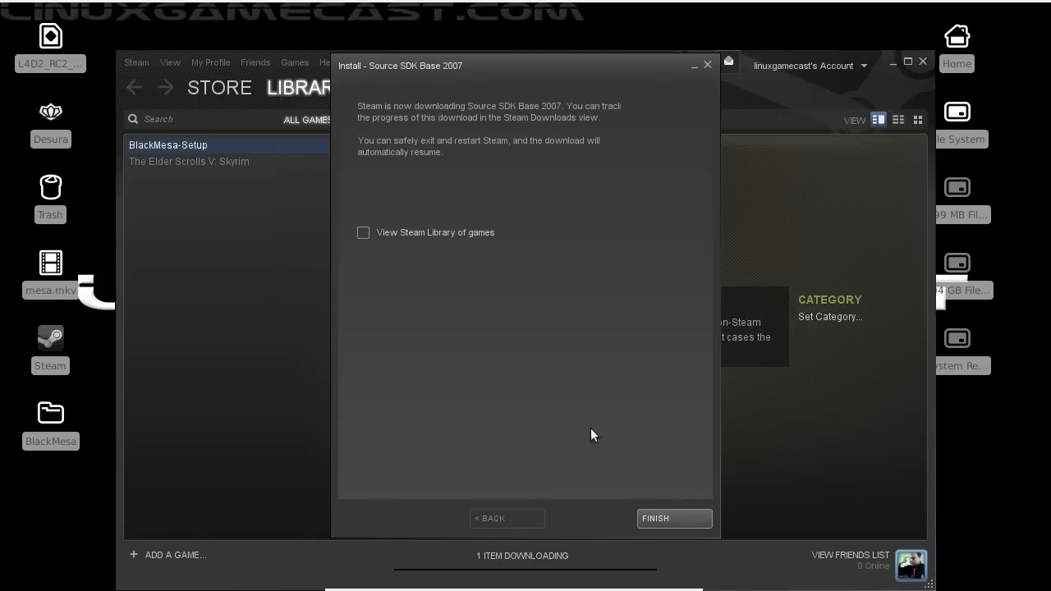
{"action": "left_click", "coordinate": [674, 518]}
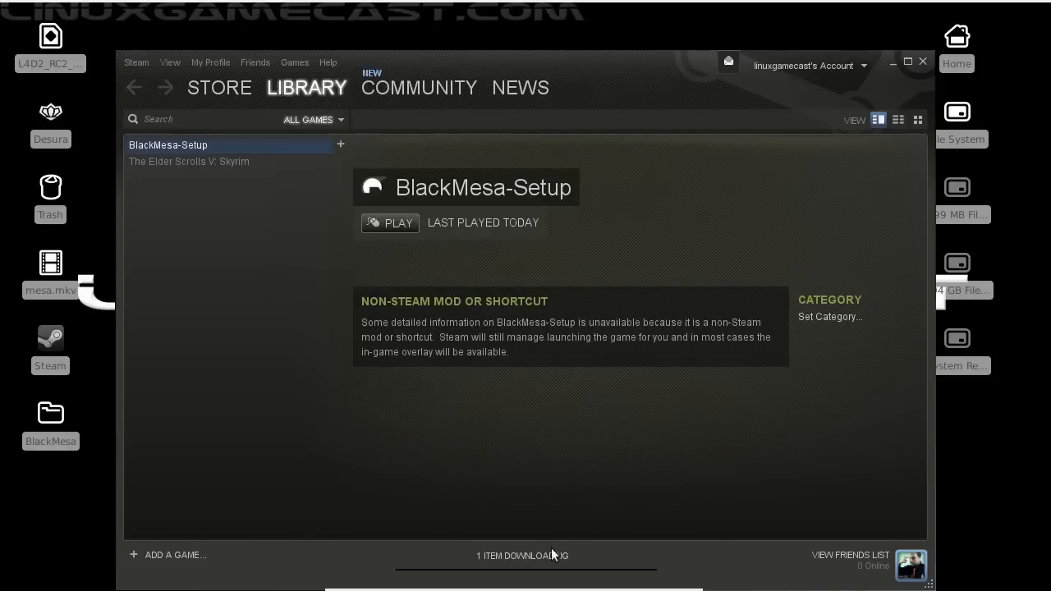
- Pause All in the Downloads view, halting Source SDK Base 2007
{"action": "left_click", "coordinate": [522, 556]}
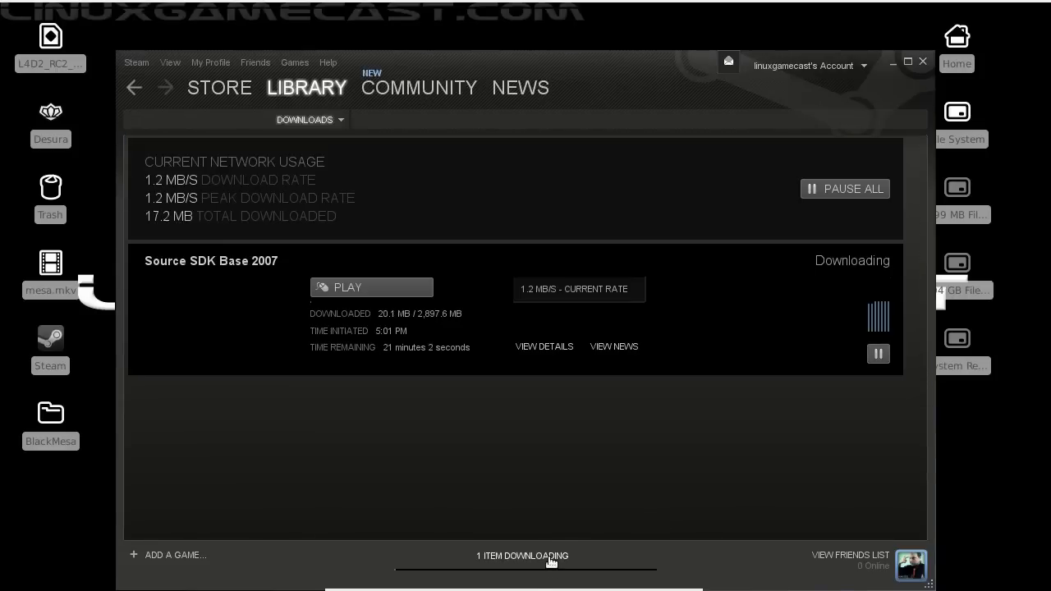
{"action": "mouse_move", "coordinate": [746, 253]}
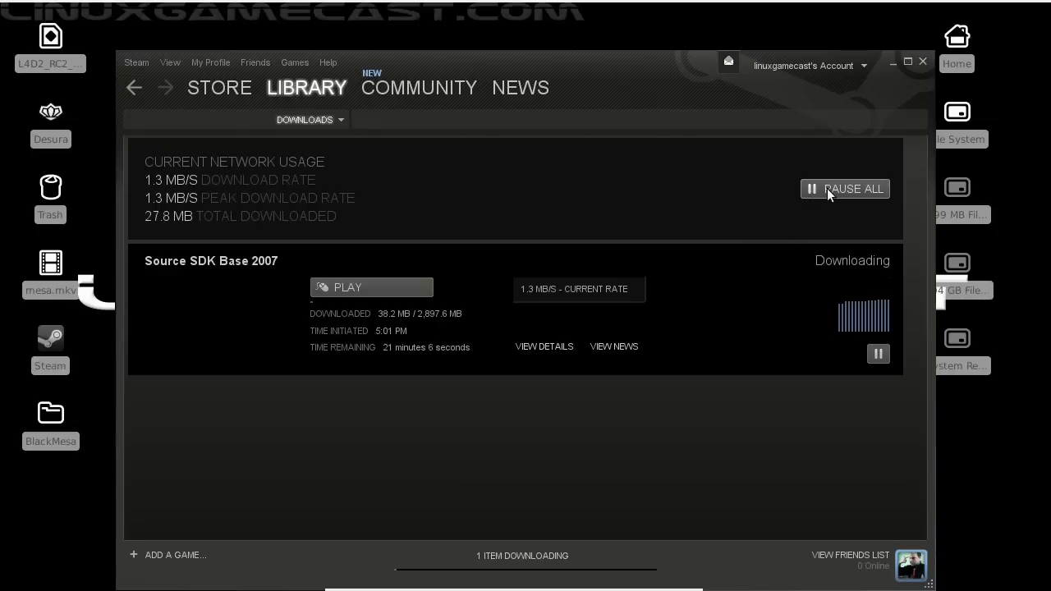
{"action": "left_click", "coordinate": [845, 189]}
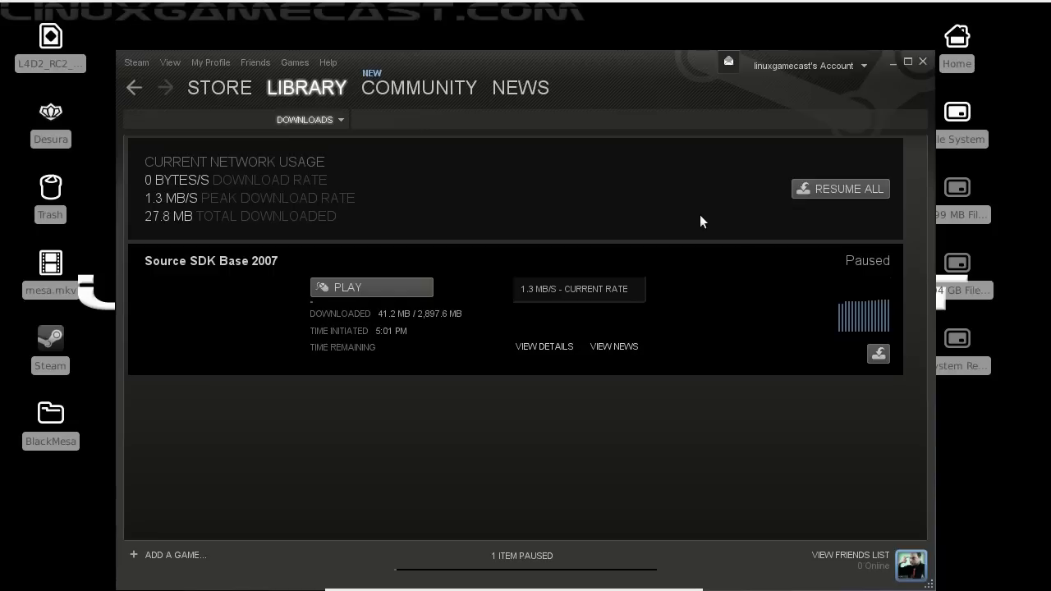
{"action": "mouse_move", "coordinate": [137, 63]}
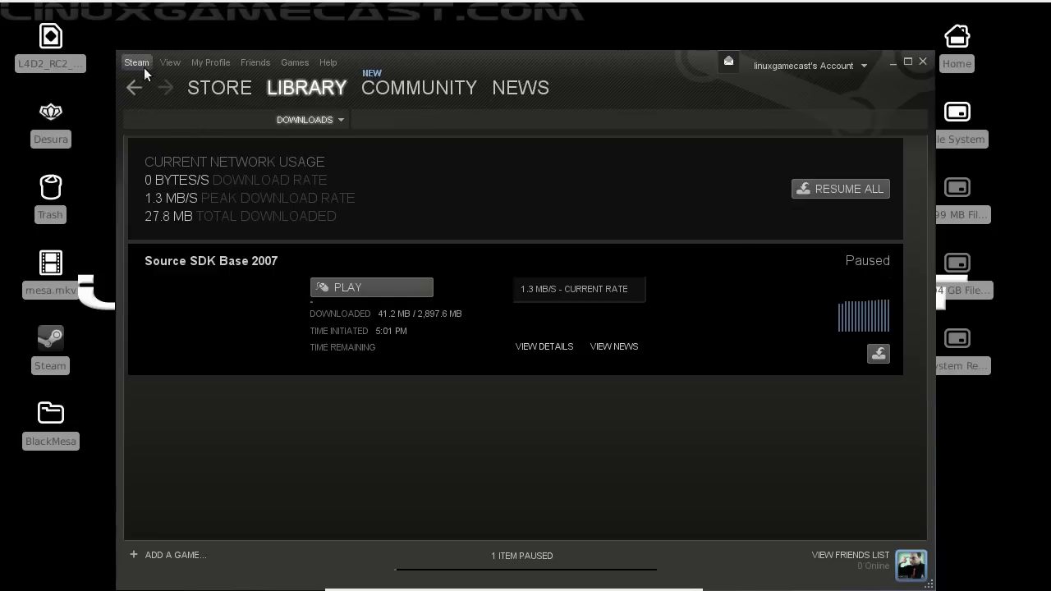
{"action": "mouse_move", "coordinate": [152, 210]}
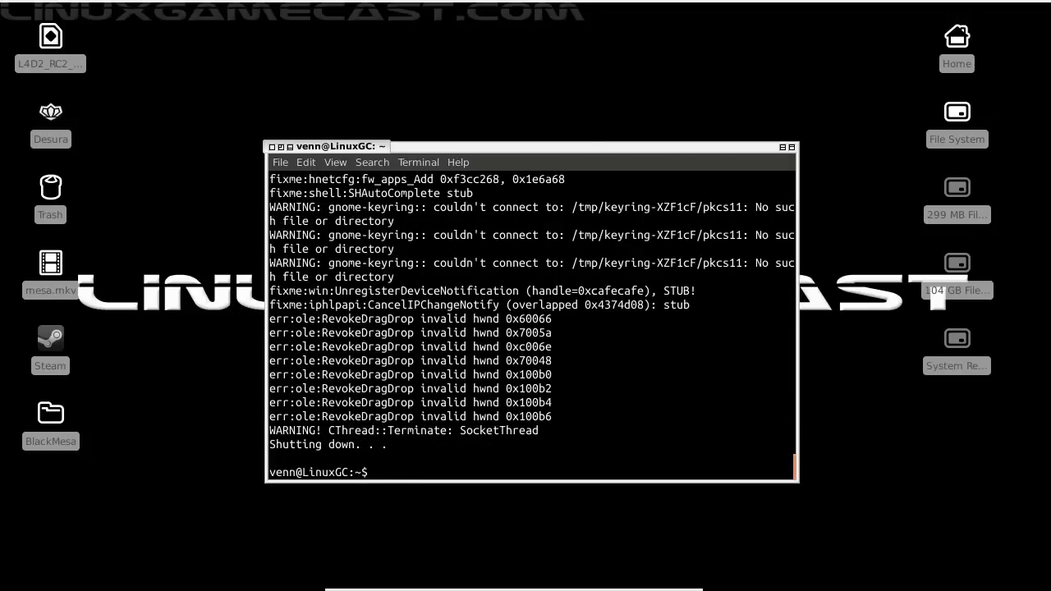
- Run winetricks and confirm the steam (Steam) wineprefix selection
{"action": "type", "text": "w"}
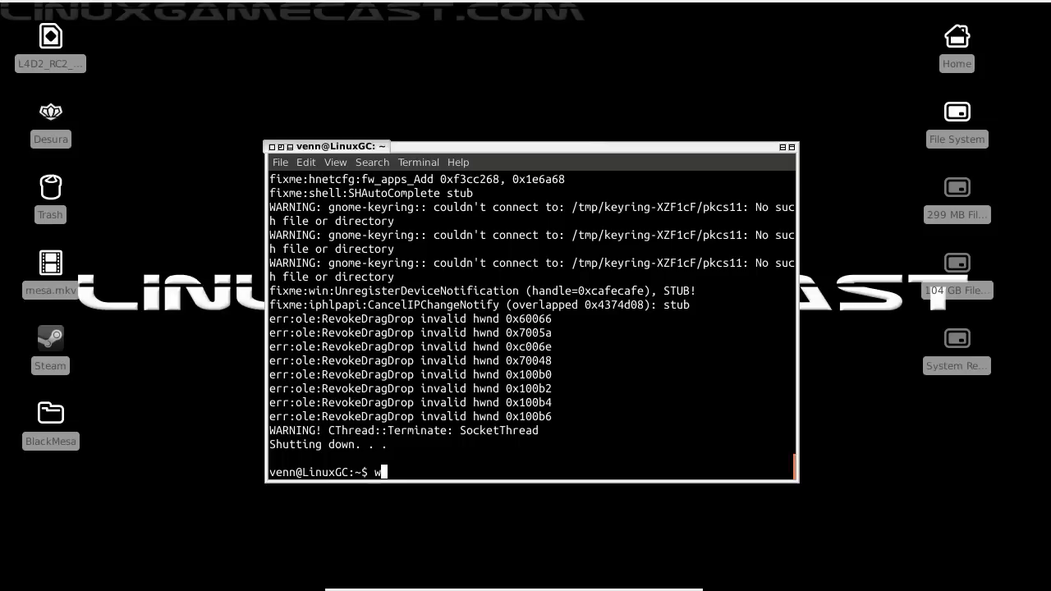
{"action": "type", "text": "inetricks"}
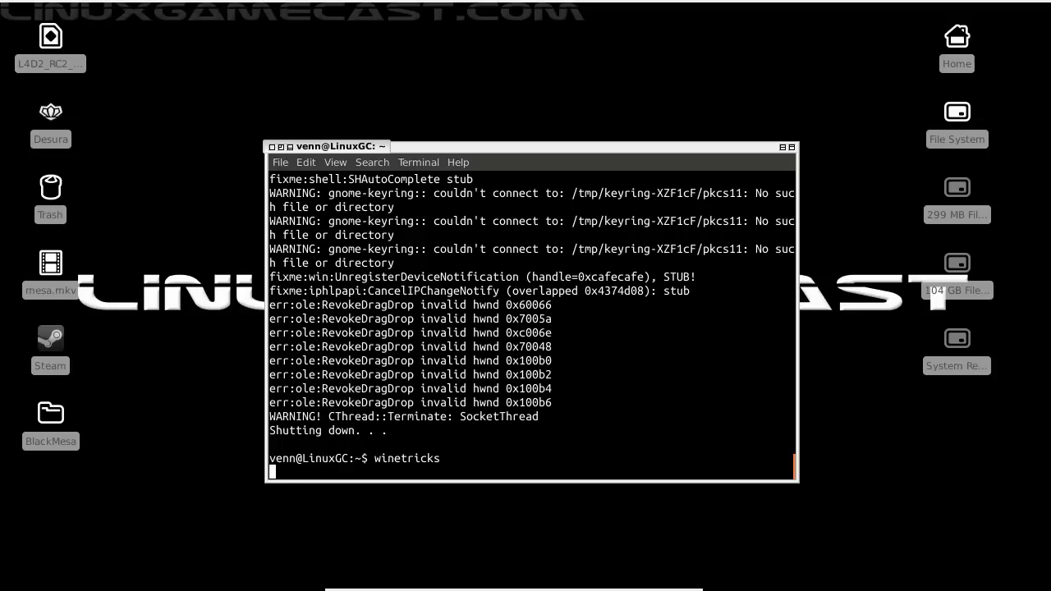
{"action": "key", "text": "Return"}
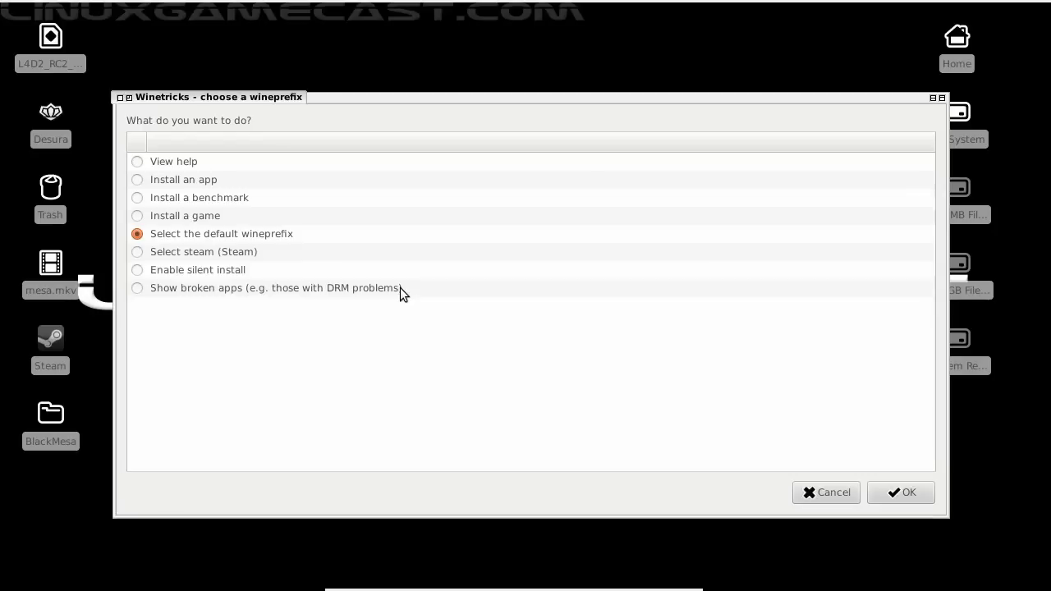
{"action": "left_click", "coordinate": [137, 251]}
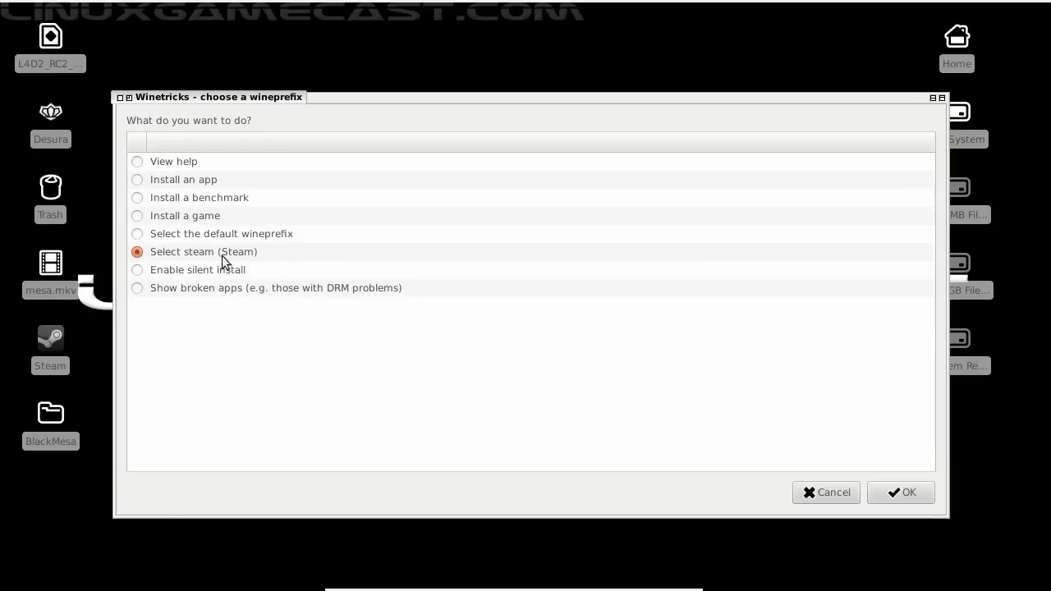
{"action": "left_click", "coordinate": [900, 491]}
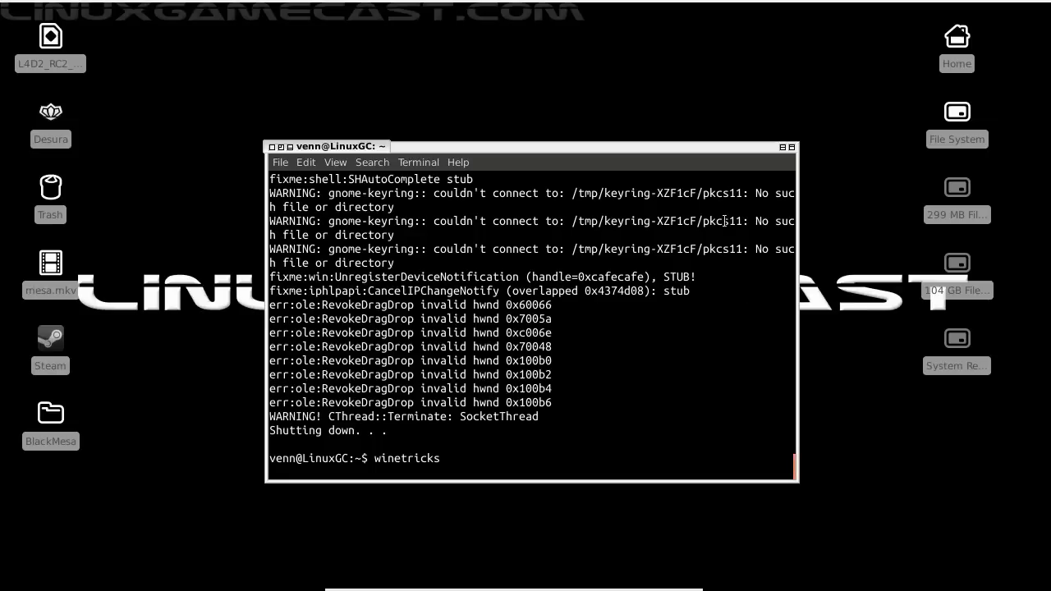
- Mark d3dx9_42 in the Windows DLL list and install it into the steam prefix
{"action": "key", "text": "Return"}
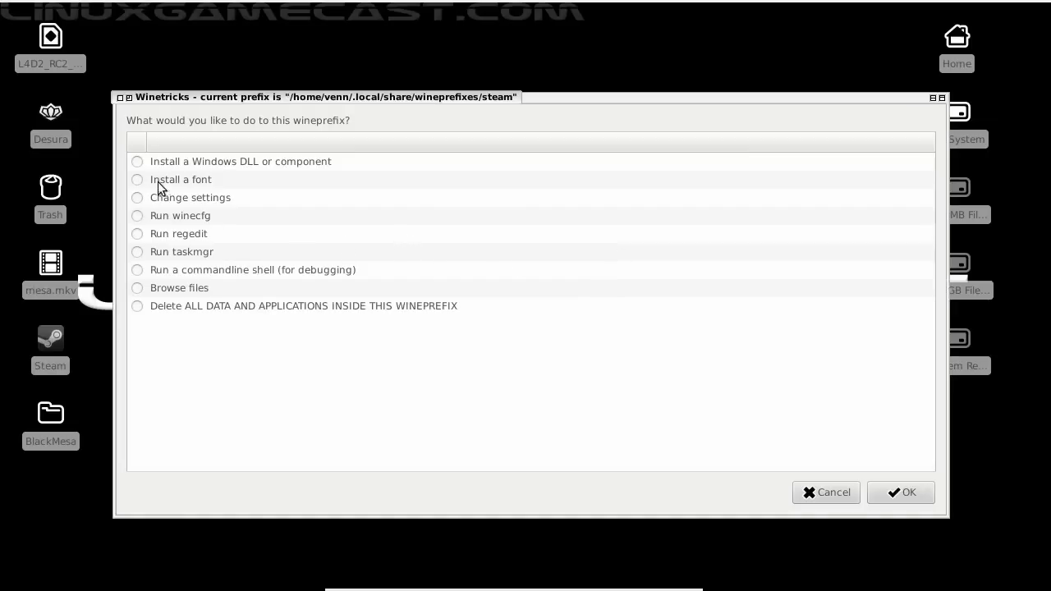
{"action": "left_click", "coordinate": [137, 161]}
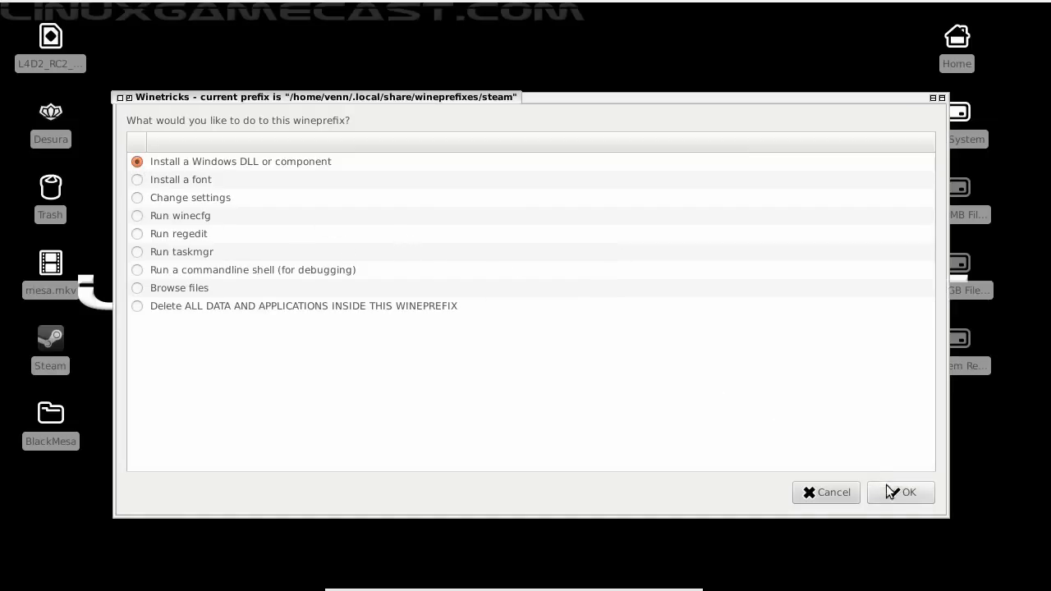
{"action": "left_click", "coordinate": [901, 492]}
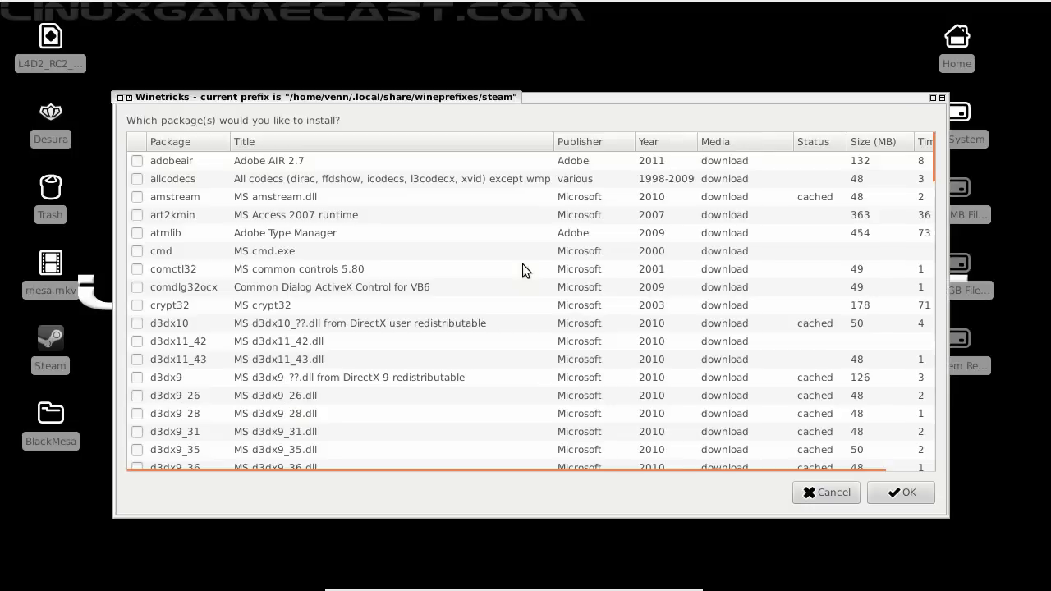
{"action": "mouse_move", "coordinate": [407, 311]}
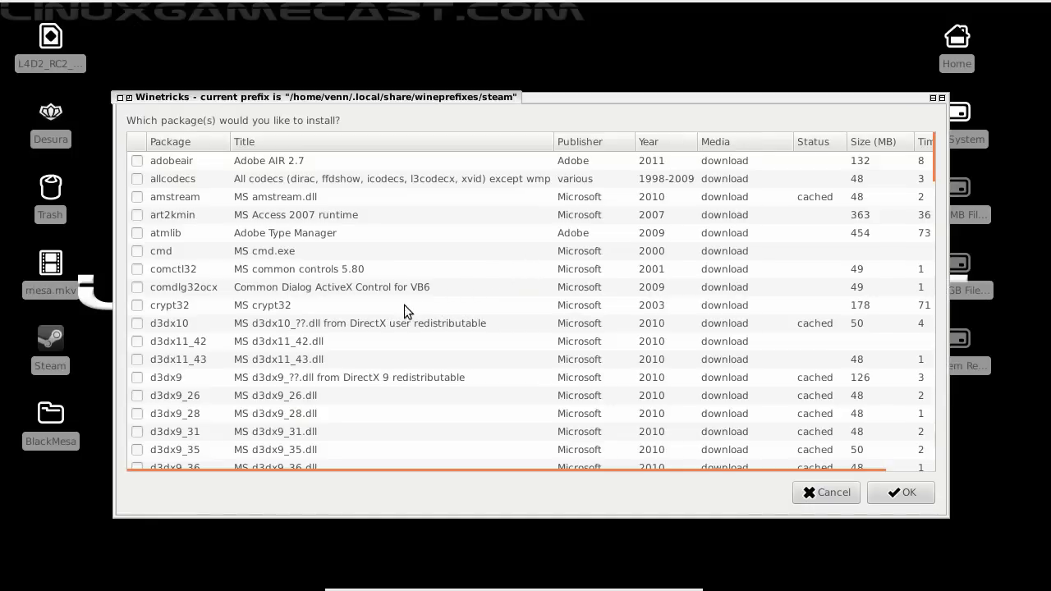
{"action": "scroll", "scroll_direction": "down", "scroll_amount": 3}
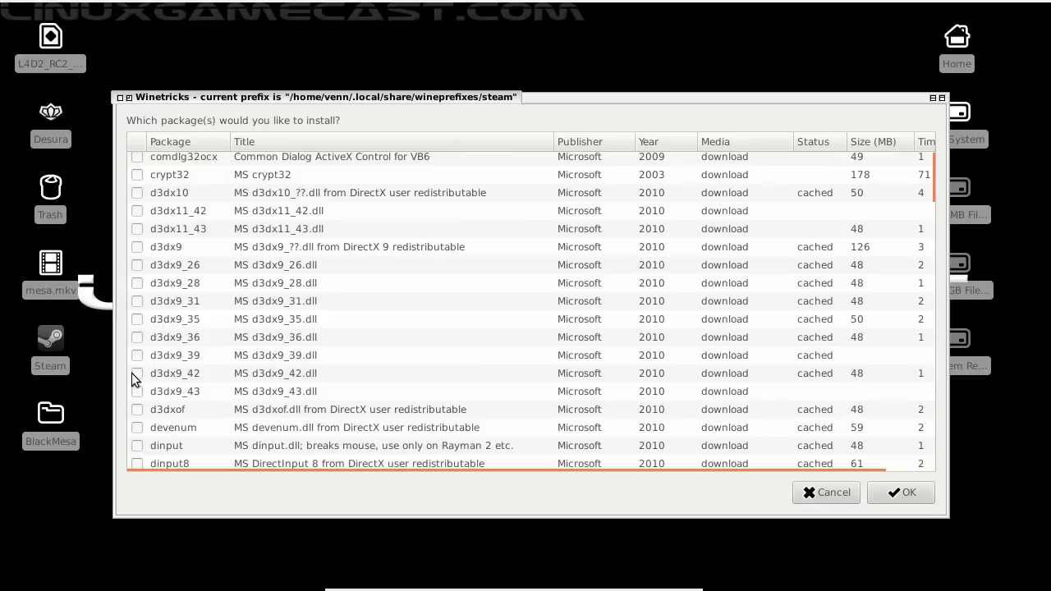
{"action": "left_click", "coordinate": [137, 373]}
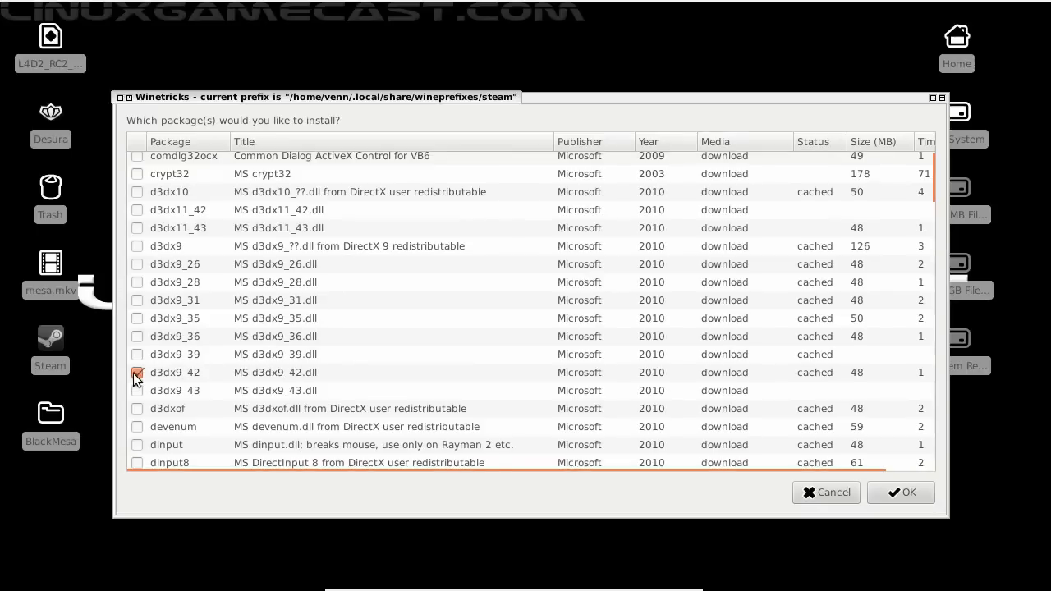
{"action": "left_click", "coordinate": [900, 492]}
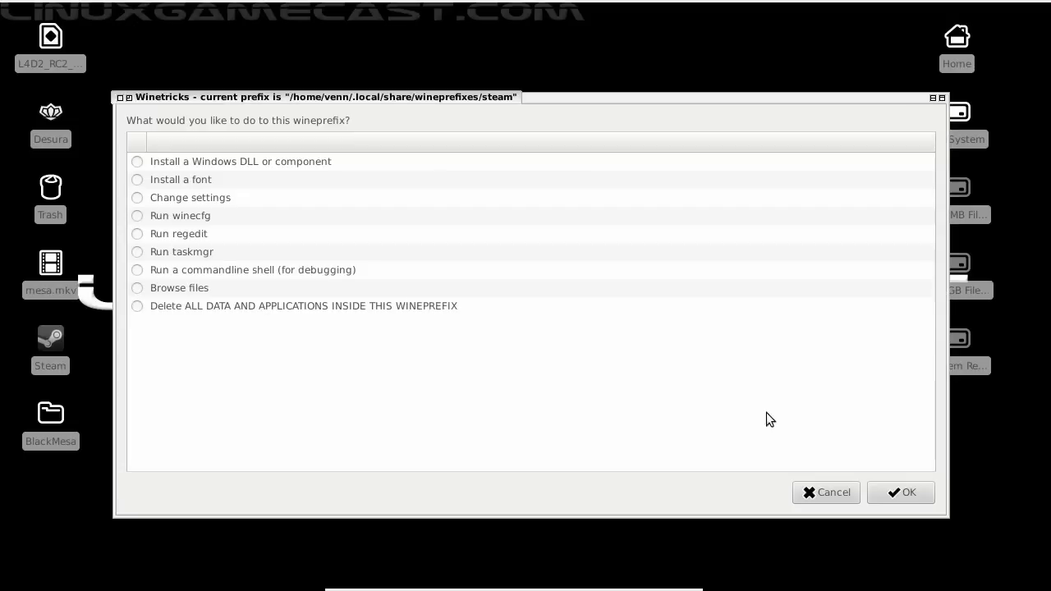
{"action": "mouse_move", "coordinate": [154, 251]}
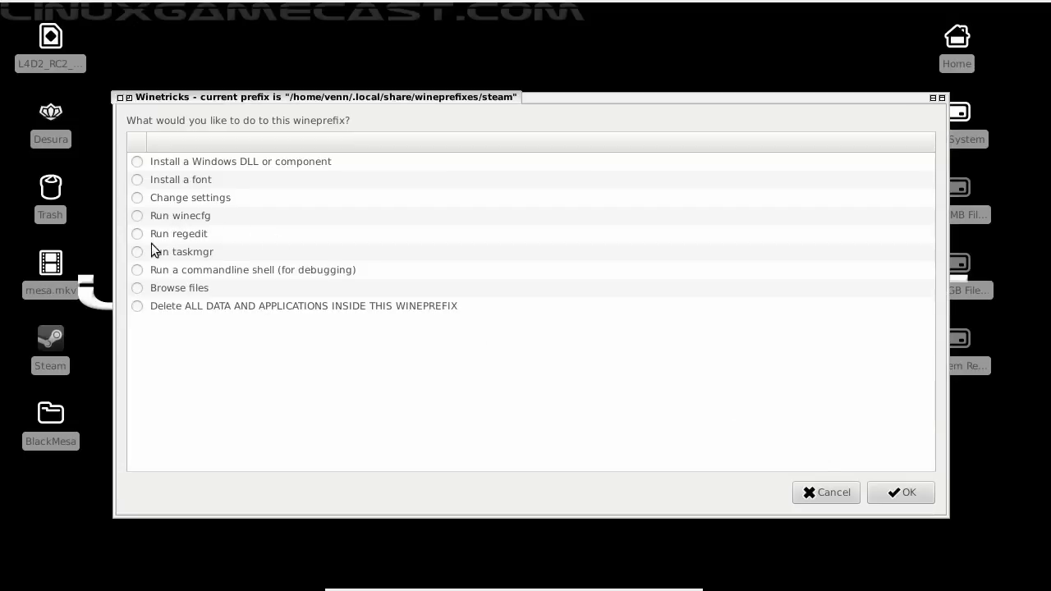
{"action": "mouse_move", "coordinate": [146, 202]}
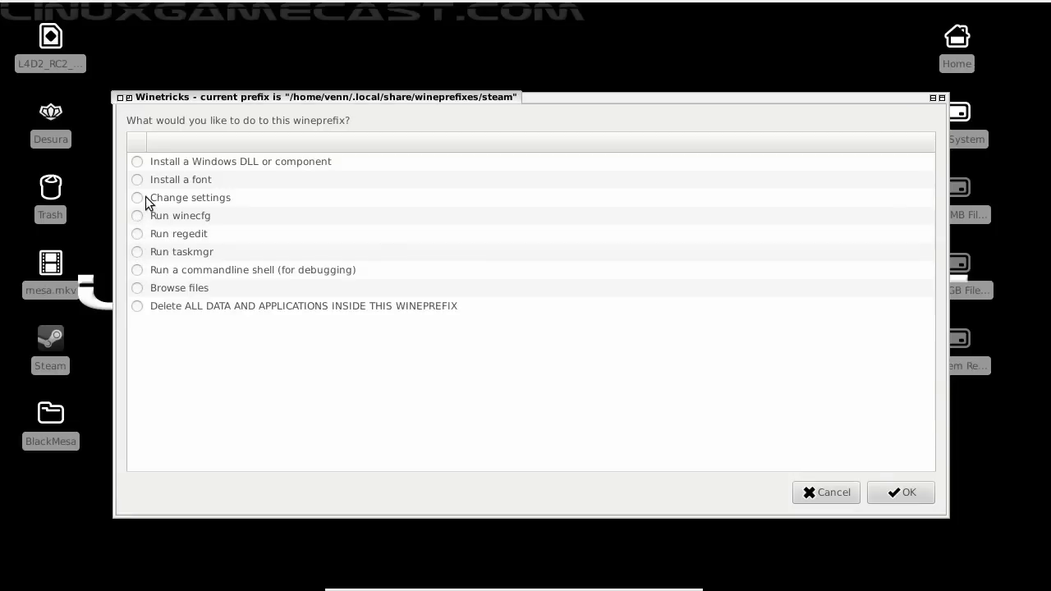
- Set glsl=disabled in the steam prefix settings, then quit Winetricks
{"action": "left_click", "coordinate": [901, 492]}
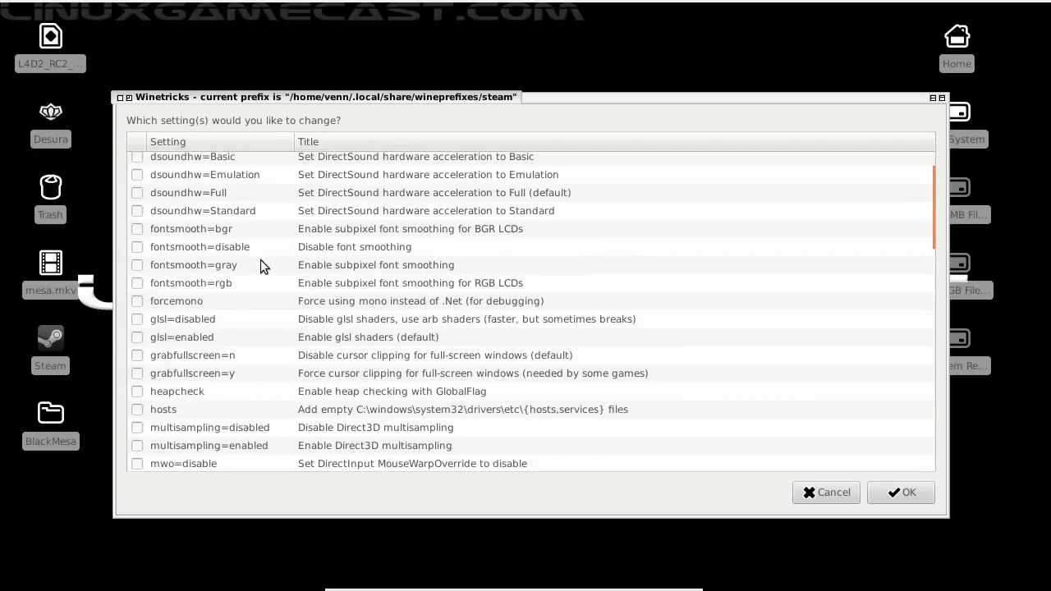
{"action": "mouse_move", "coordinate": [162, 326]}
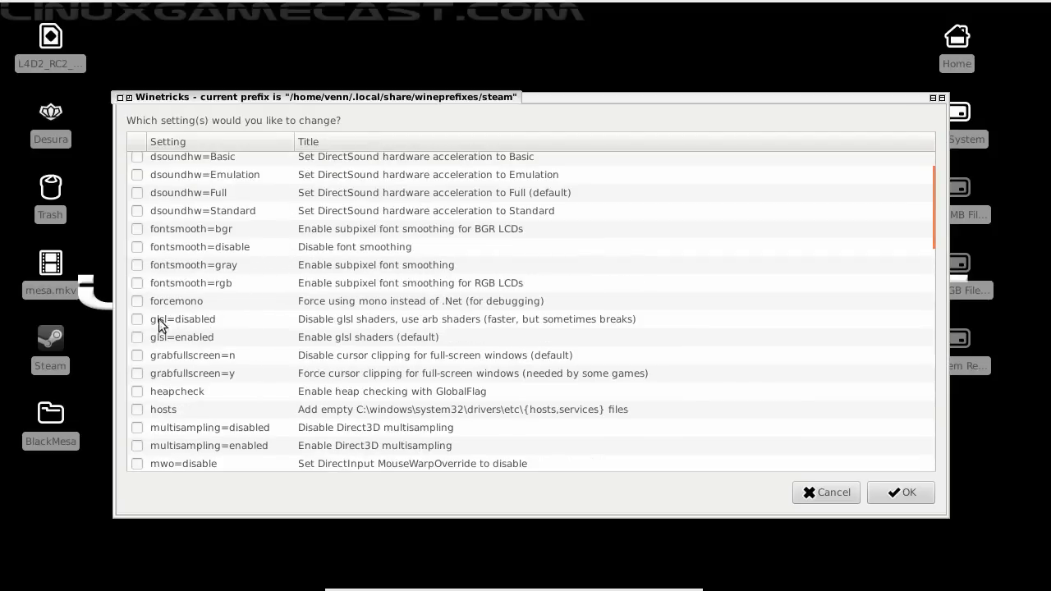
{"action": "left_click", "coordinate": [137, 319]}
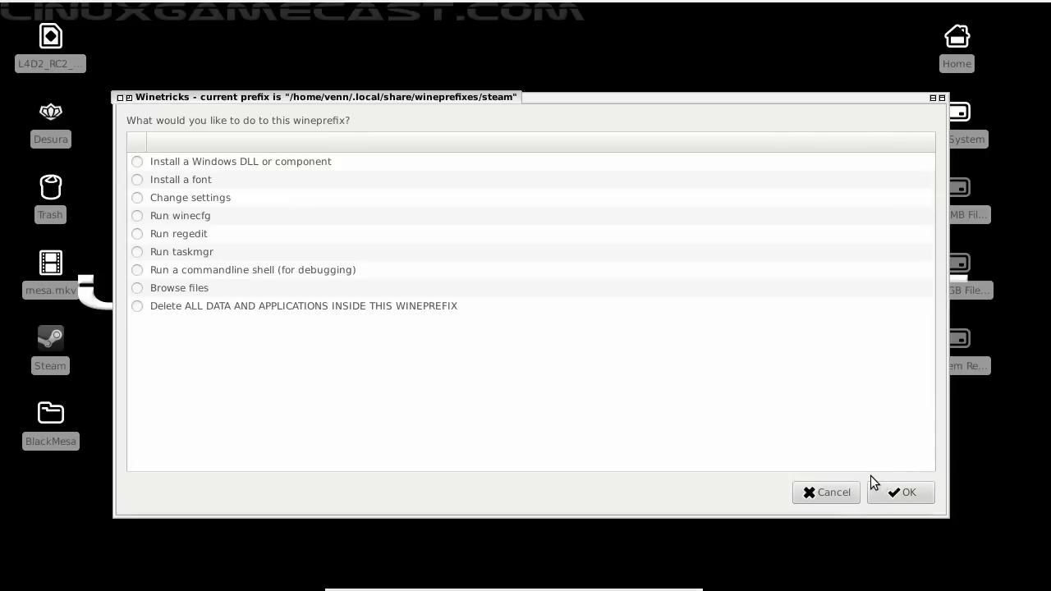
{"action": "left_click", "coordinate": [825, 492]}
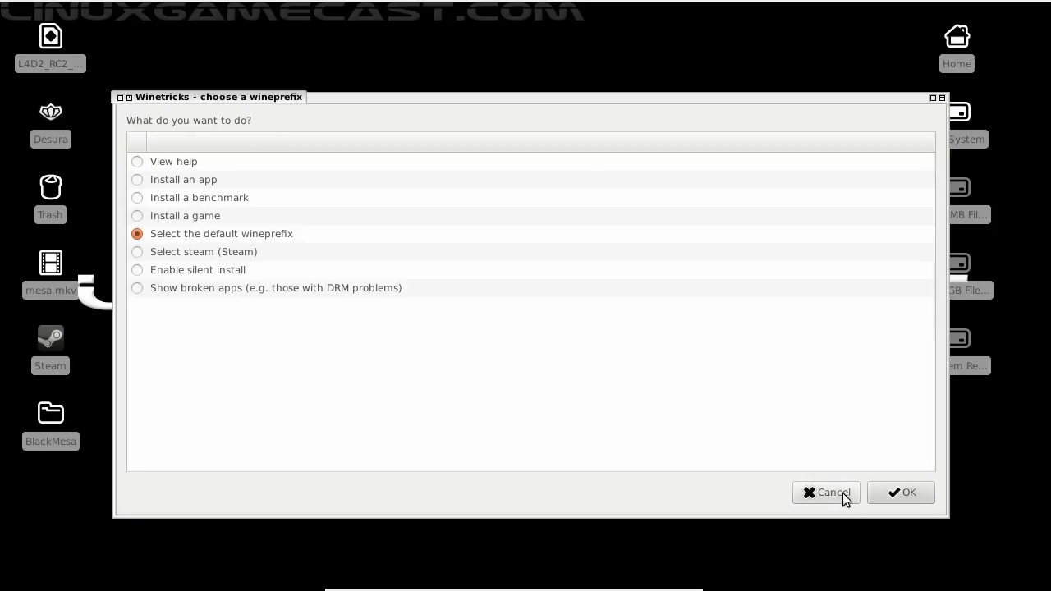
{"action": "left_click", "coordinate": [900, 492]}
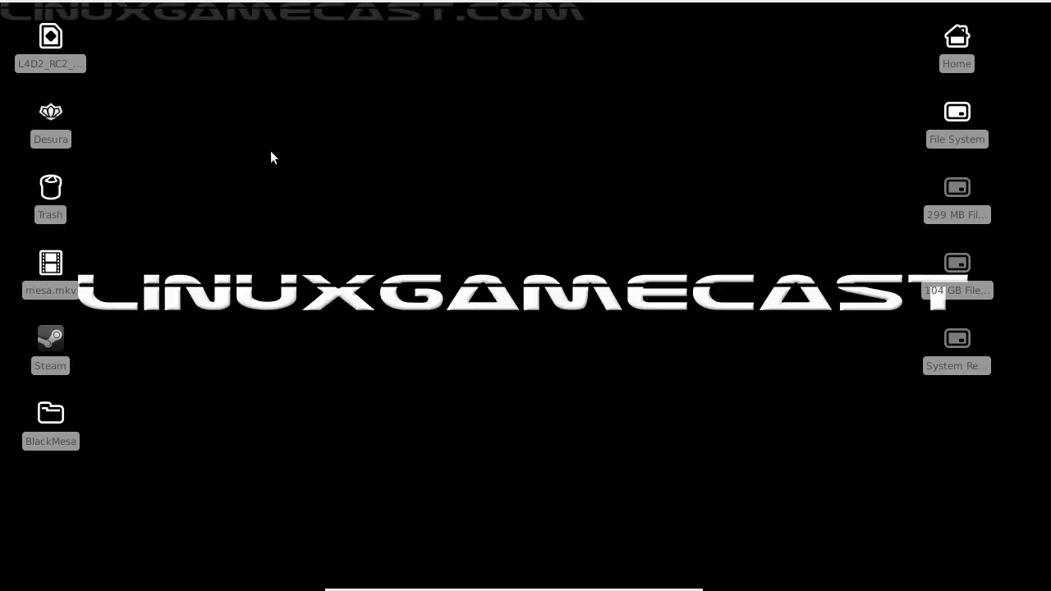
- Relaunch Steam from its desktop icon and close the Updates News window
{"action": "left_click", "coordinate": [50, 339]}
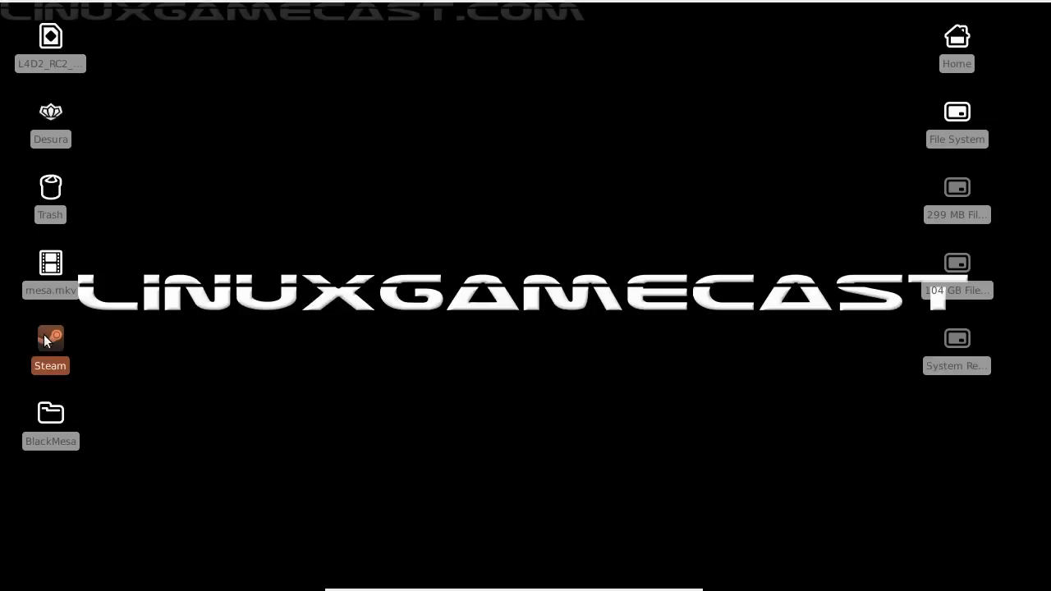
{"action": "double_click", "coordinate": [50, 339]}
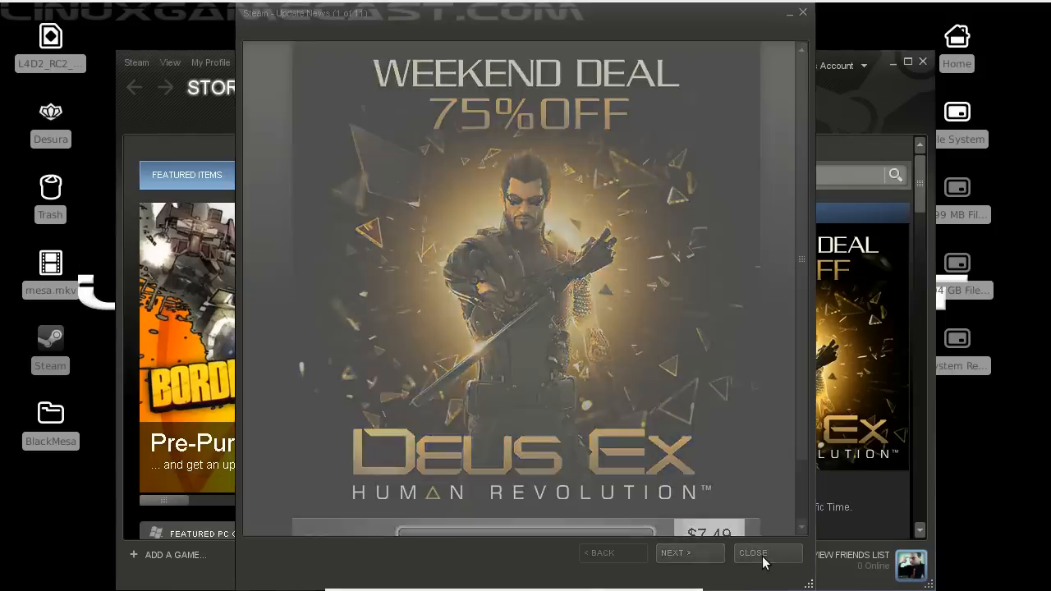
{"action": "left_click", "coordinate": [754, 552]}
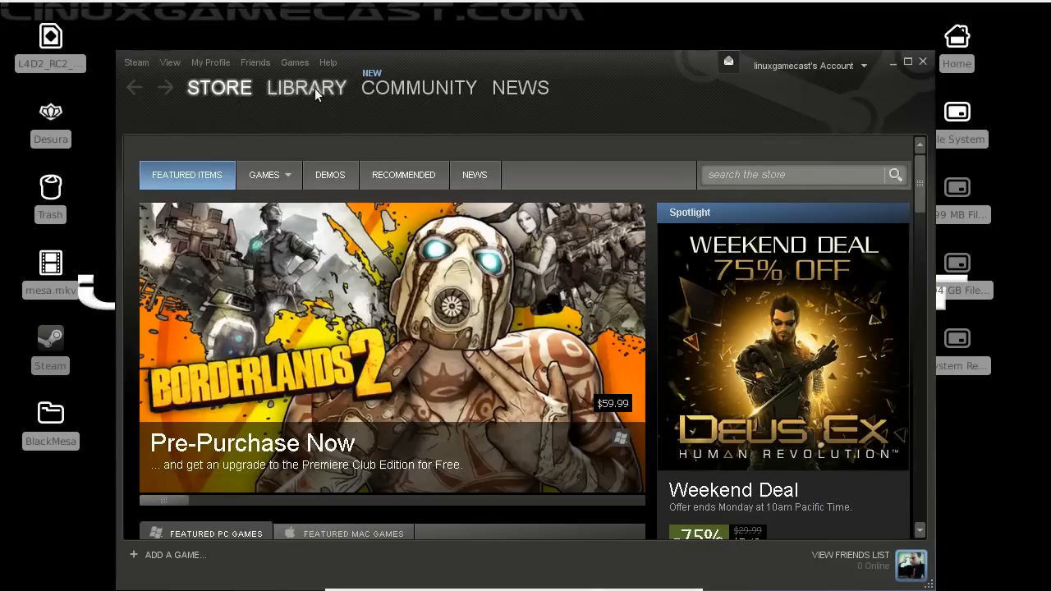
- Select Black Mesa in the Library games list and start it with Play
{"action": "left_click", "coordinate": [305, 87]}
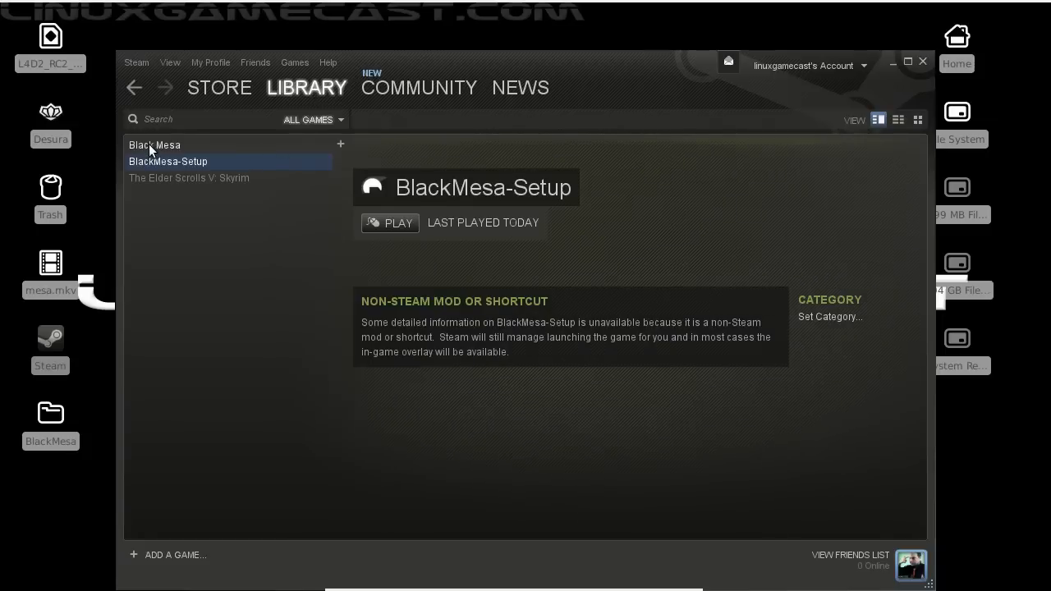
{"action": "left_click", "coordinate": [155, 145]}
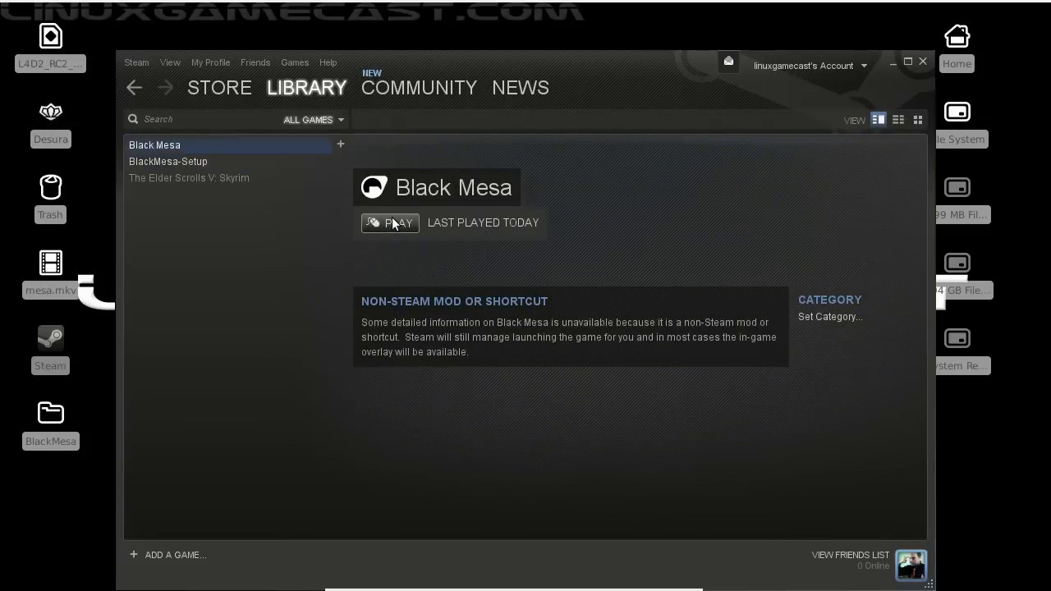
{"action": "left_click", "coordinate": [390, 222]}
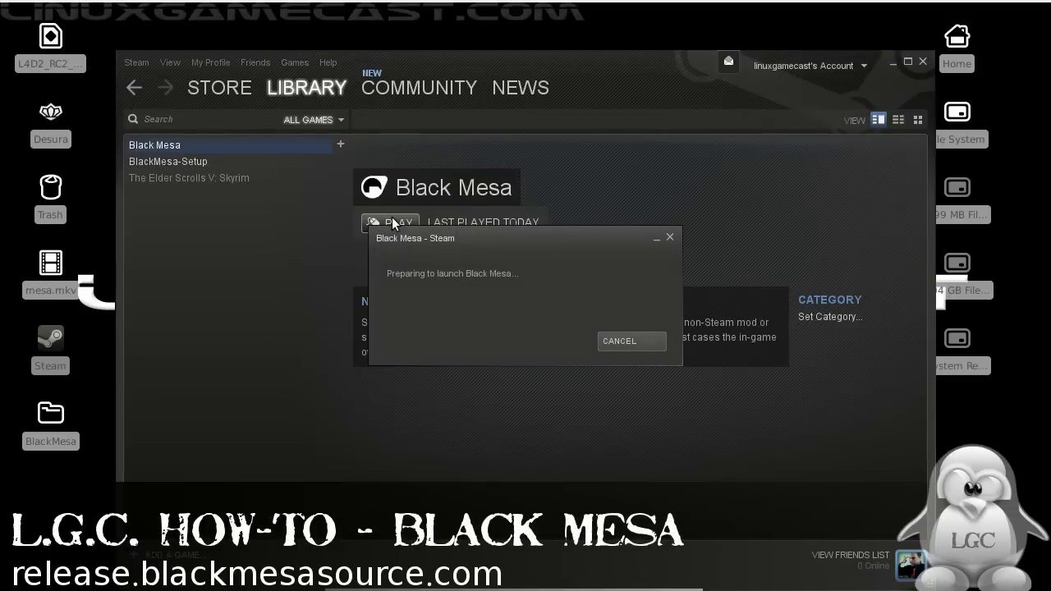